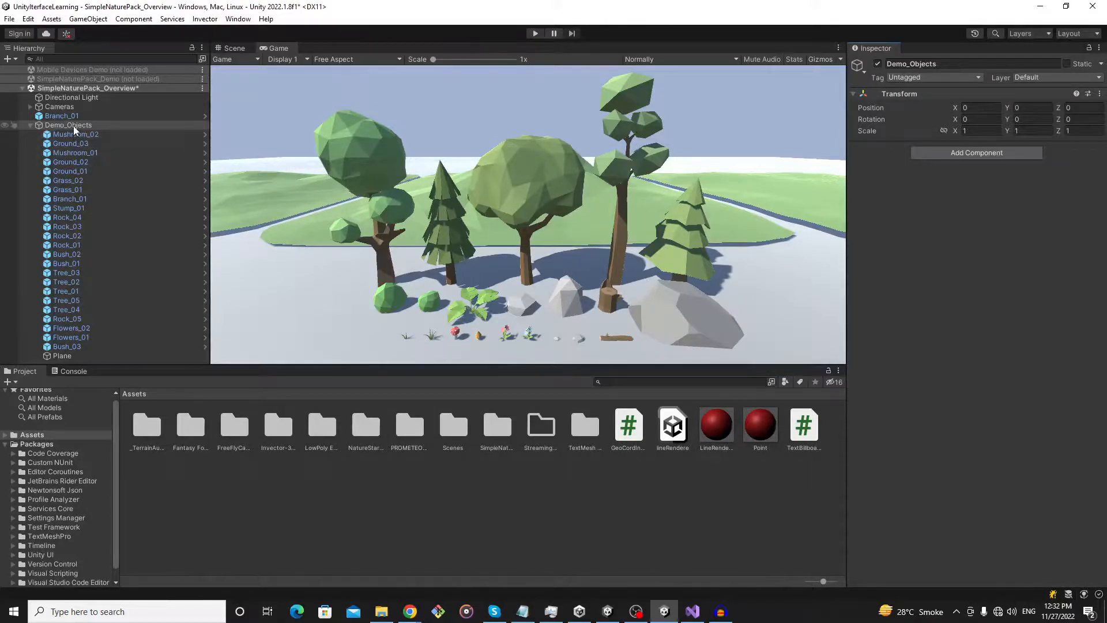
Inspect Demo_Objects and its child Branch_01 in the Hierarchy.
{"action": "left_click", "coordinate": [68, 125]}
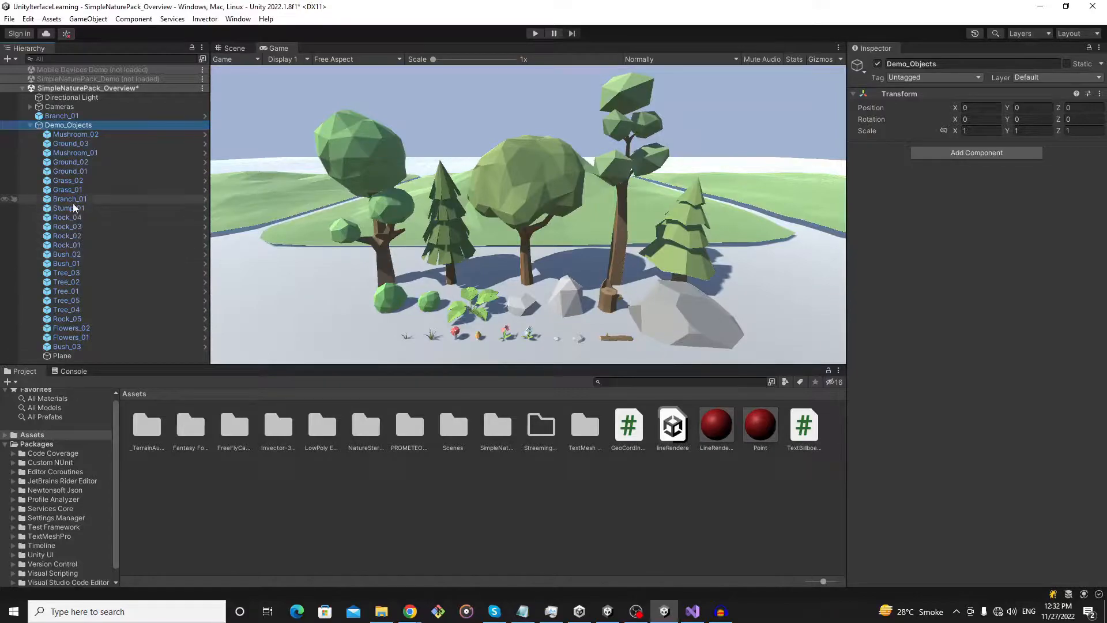
{"action": "left_click", "coordinate": [69, 198]}
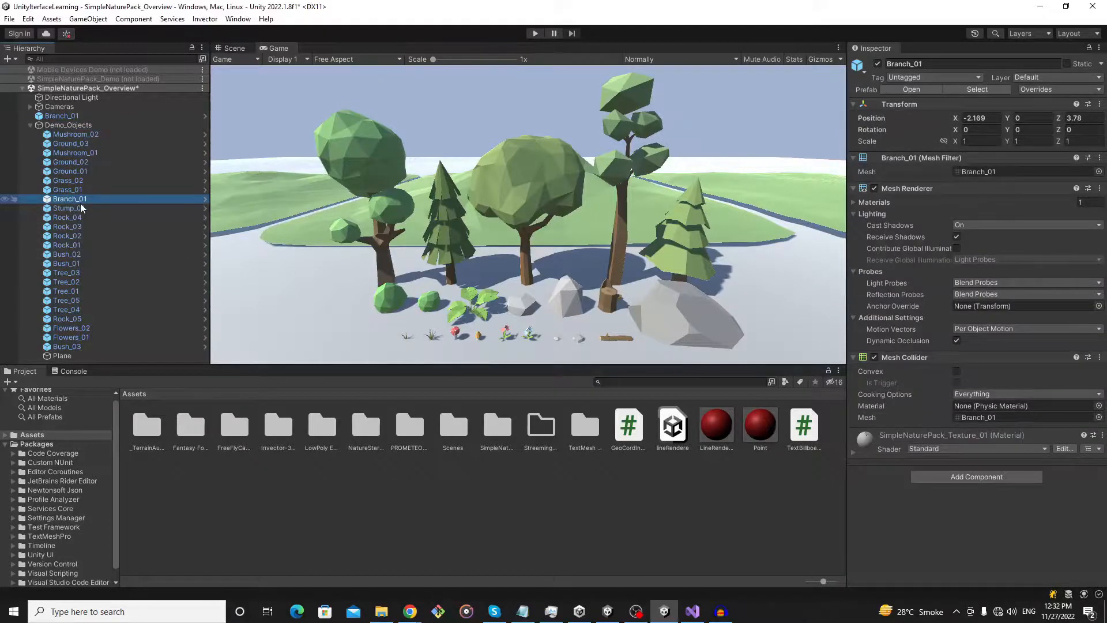
{"action": "left_click", "coordinate": [68, 125]}
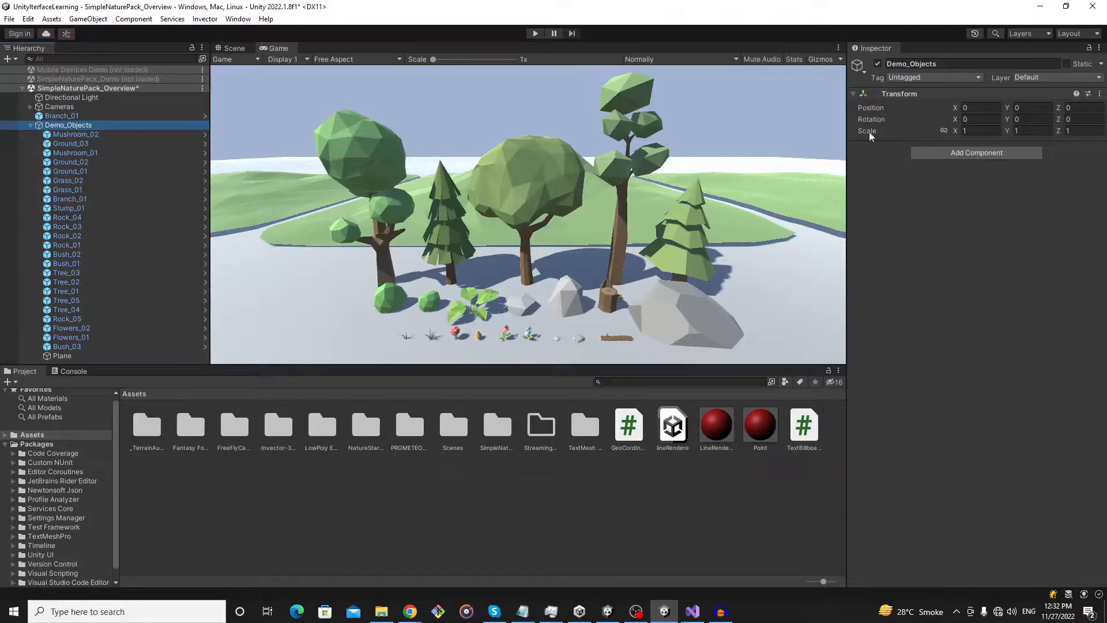
Add a new FindByChildName script component to Demo_Objects and open it for editing.
{"action": "left_click", "coordinate": [977, 152]}
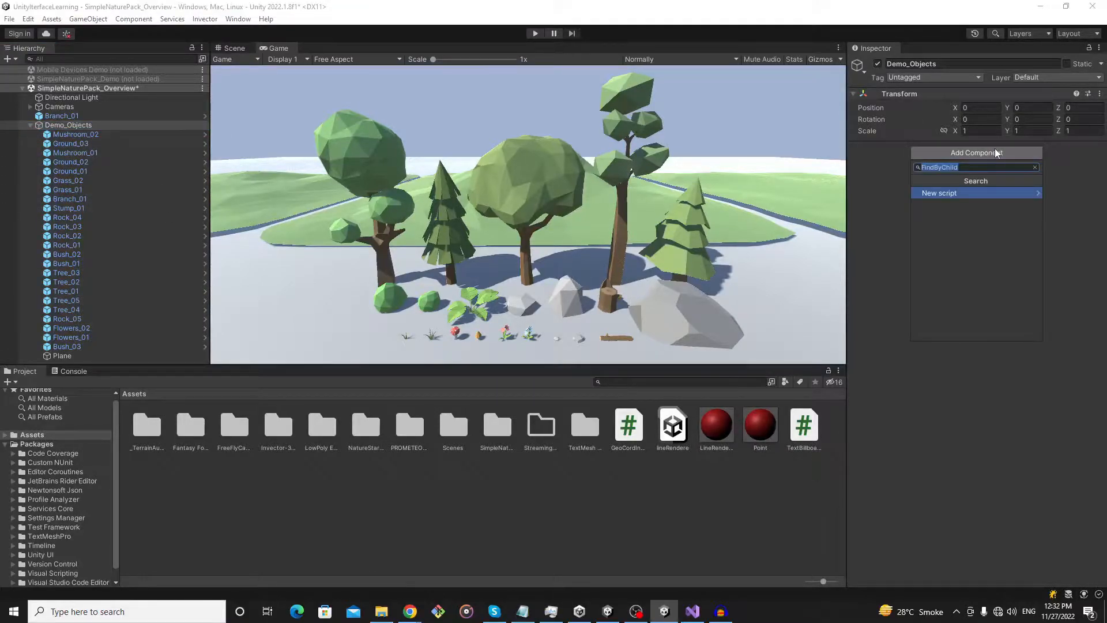
{"action": "type", "text": "Find"}
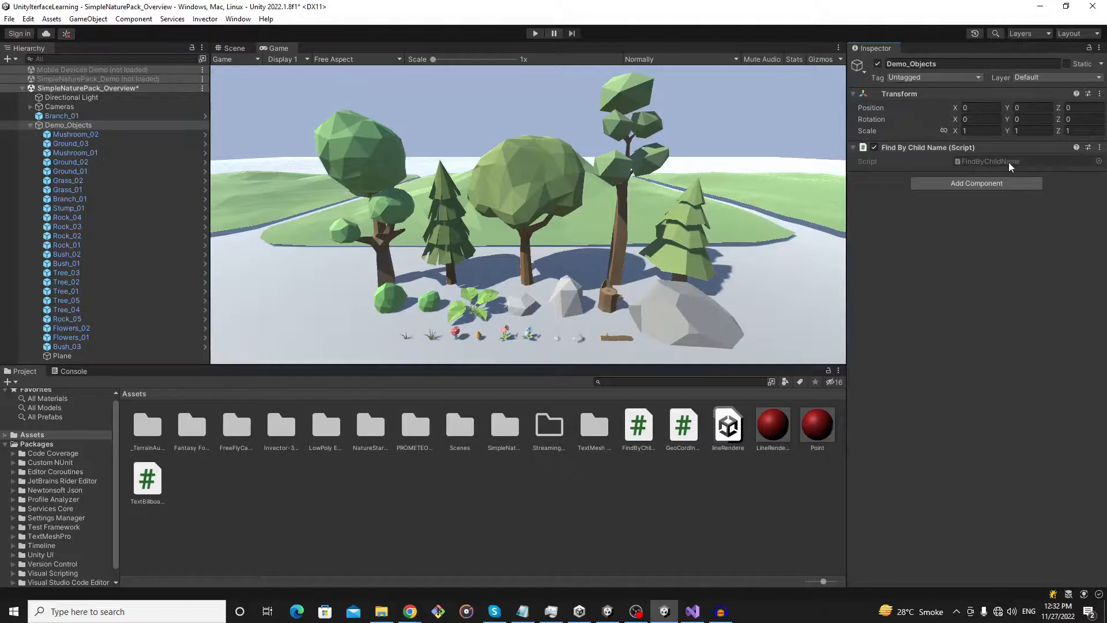
{"action": "left_click", "coordinate": [690, 611]}
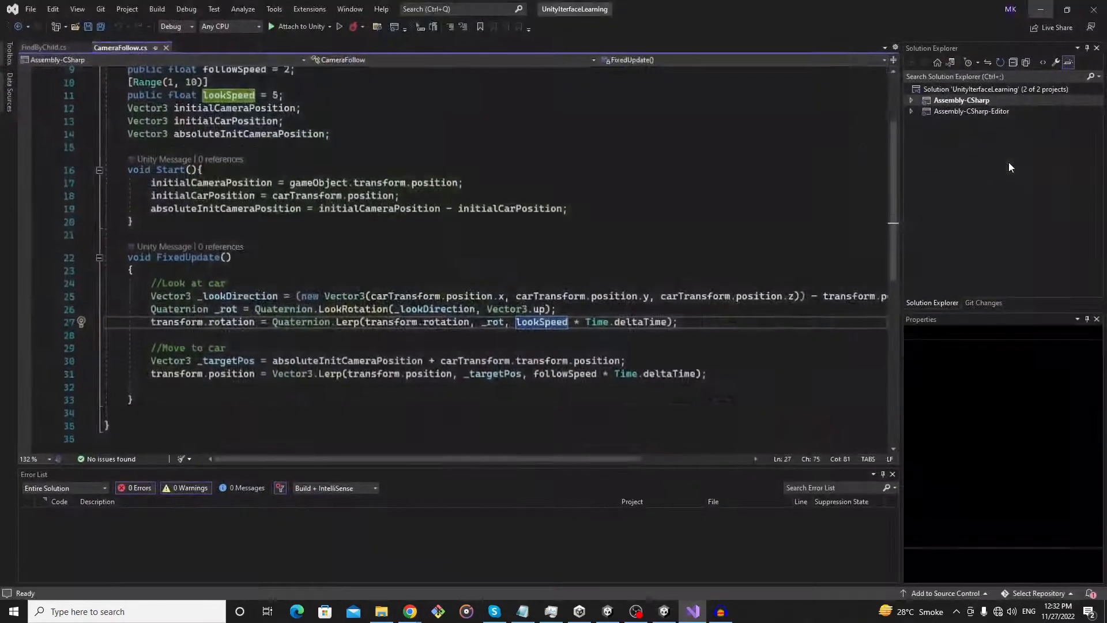
Start a transform.Find("") call inside Start() of FindByChildName.
{"action": "left_click", "coordinate": [53, 47]}
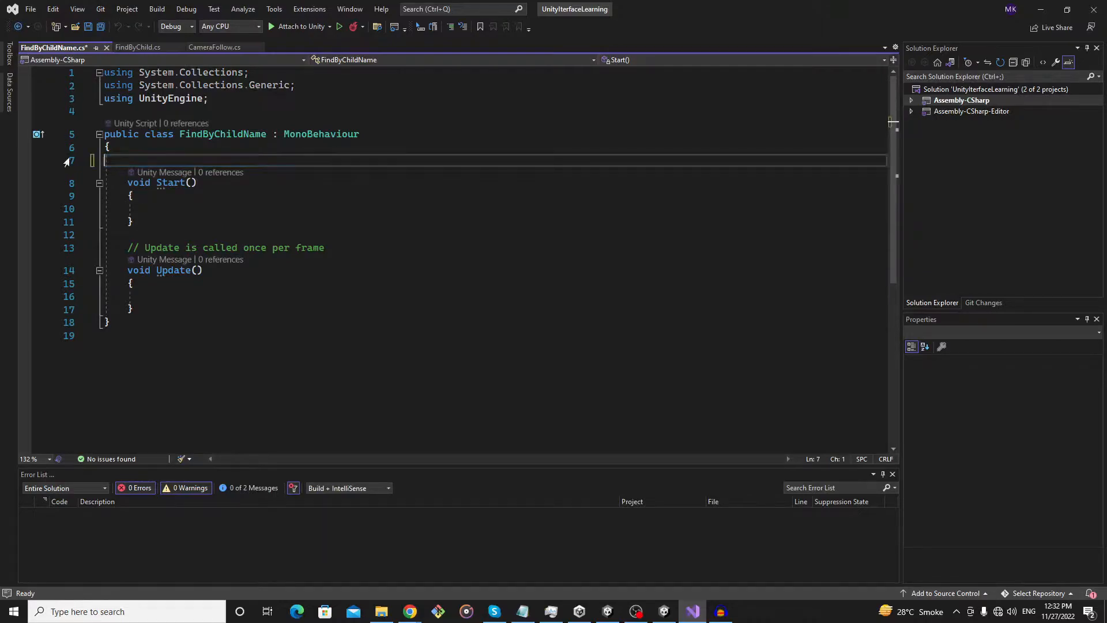
{"action": "double_click", "coordinate": [222, 134]}
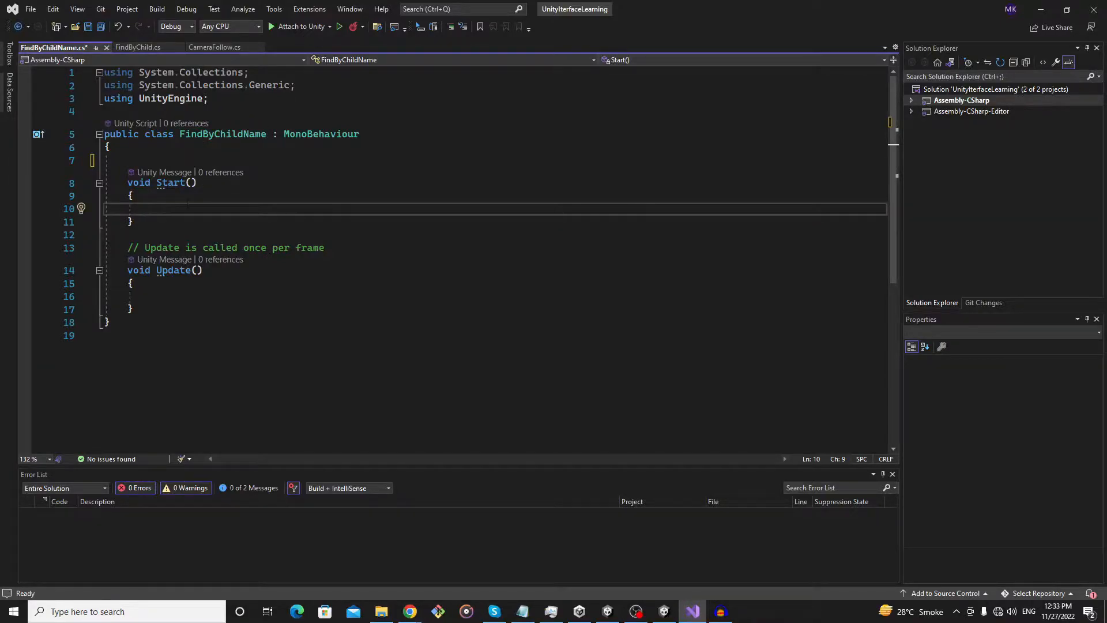
{"action": "type", "text": "transform.Fin"}
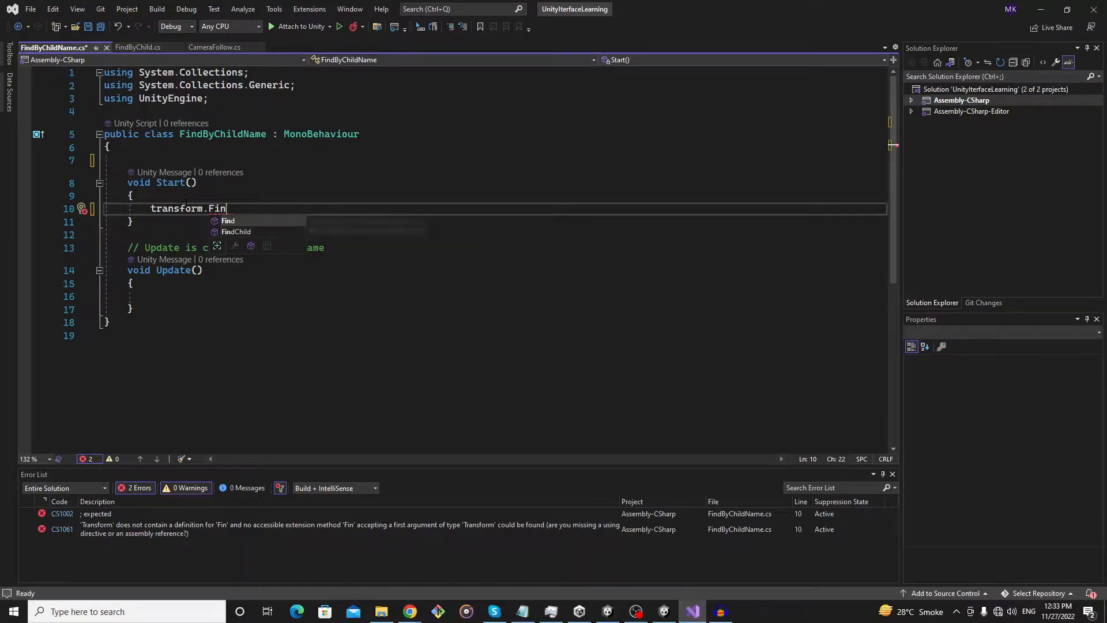
{"action": "type", "text": "d"}
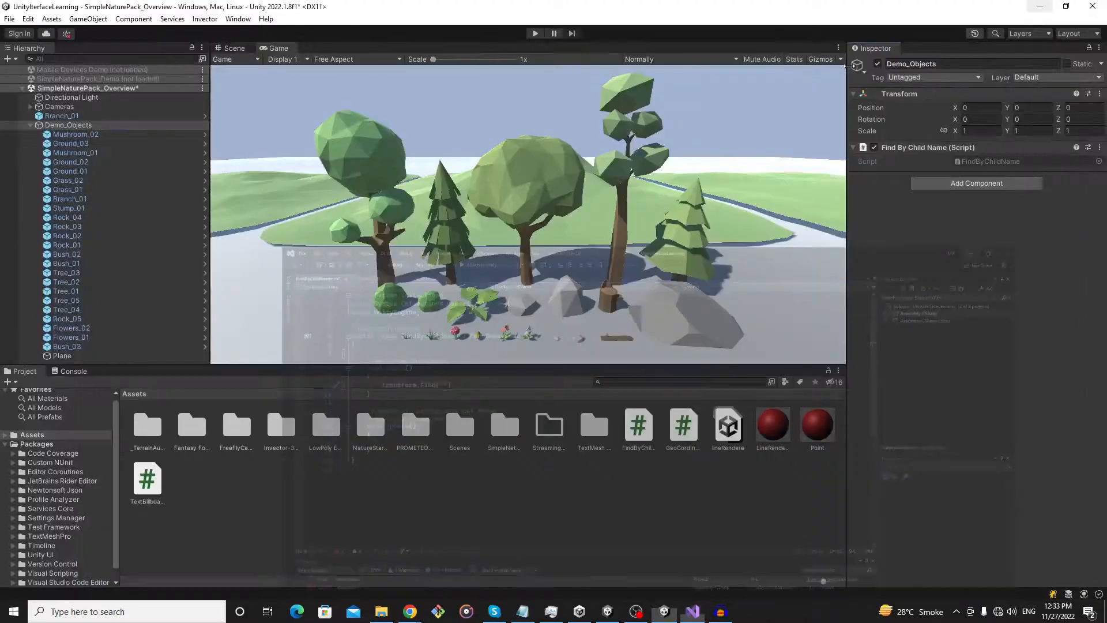
Check Branch_01's exact name in Unity and return to the script.
{"action": "left_click", "coordinate": [68, 198]}
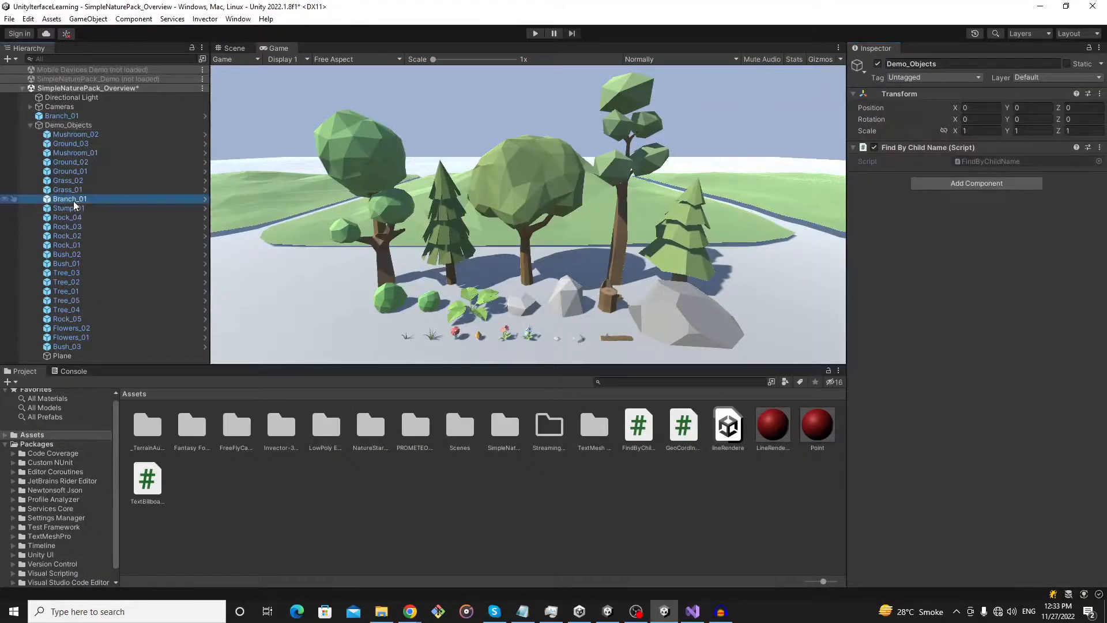
{"action": "left_click", "coordinate": [62, 199]}
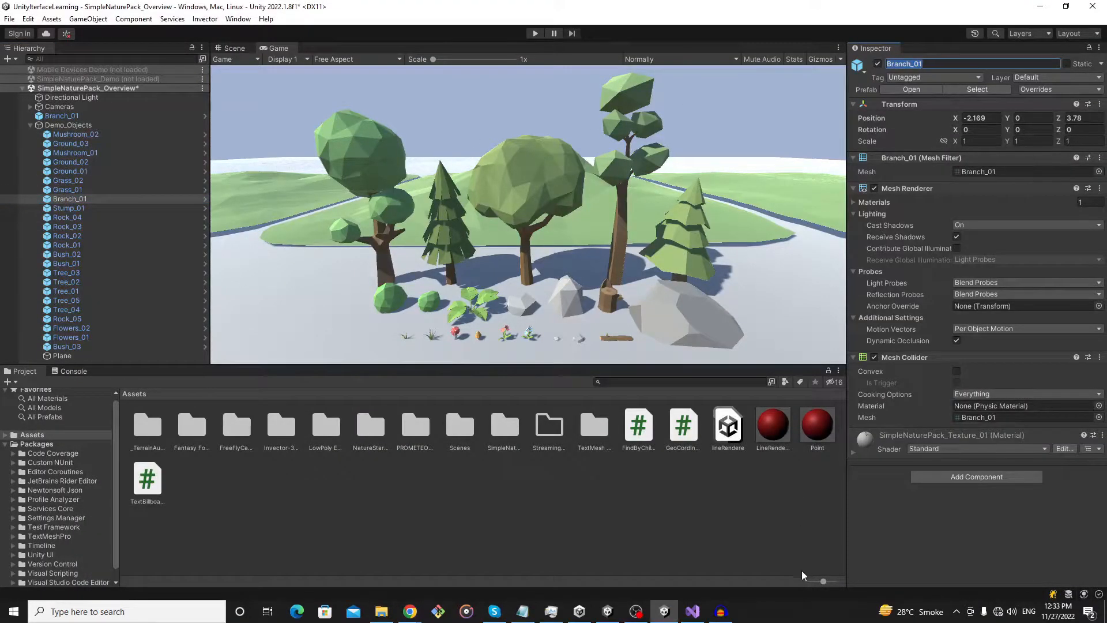
{"action": "left_click", "coordinate": [690, 611]}
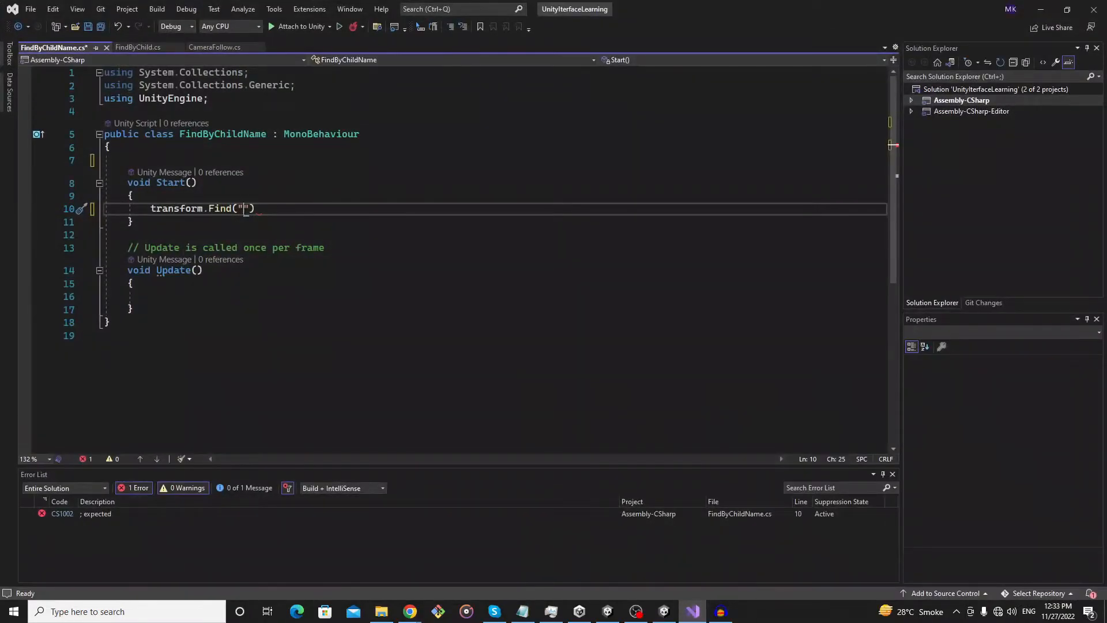
Complete the line as transform.Find("Branch_01"); and begin a public field declaration.
{"action": "type", "text": "Branch_01"}
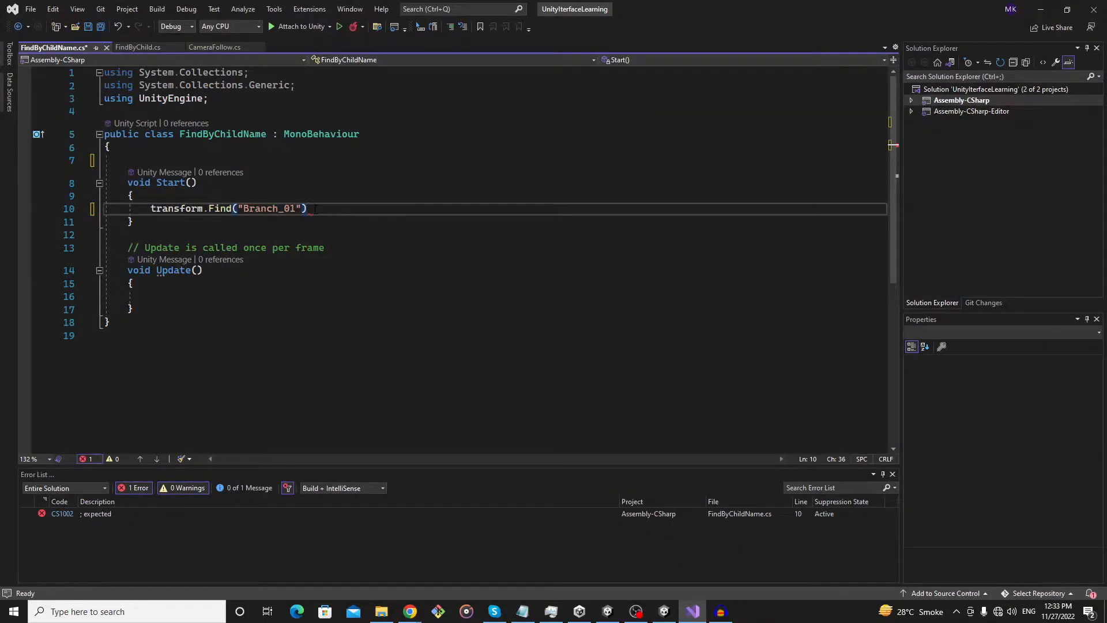
{"action": "type", "text": ";"}
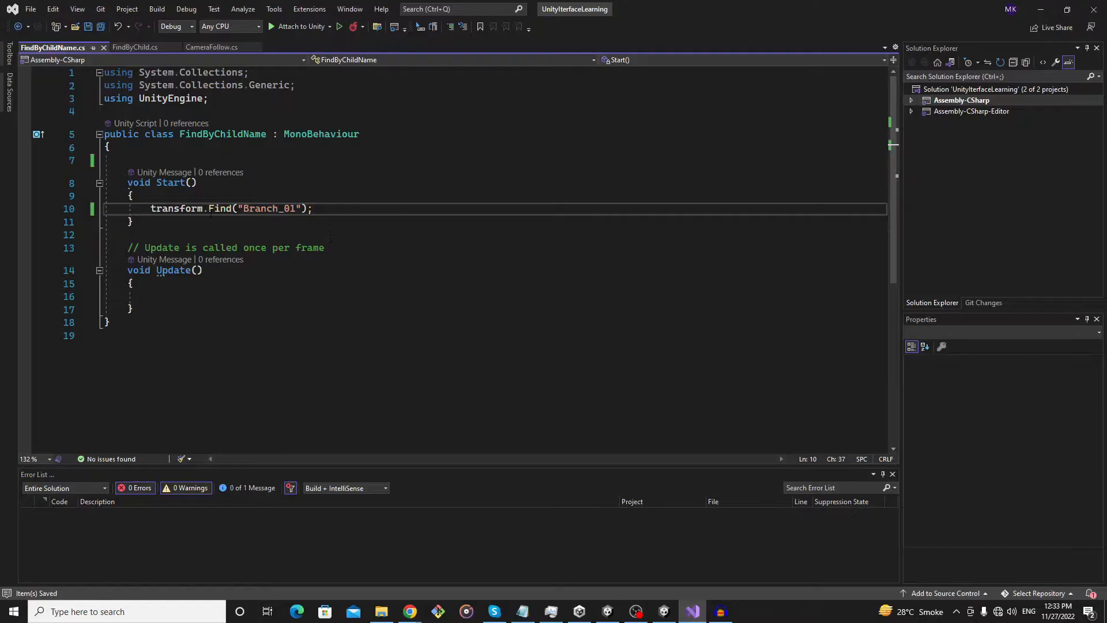
{"action": "type", "text": "public"}
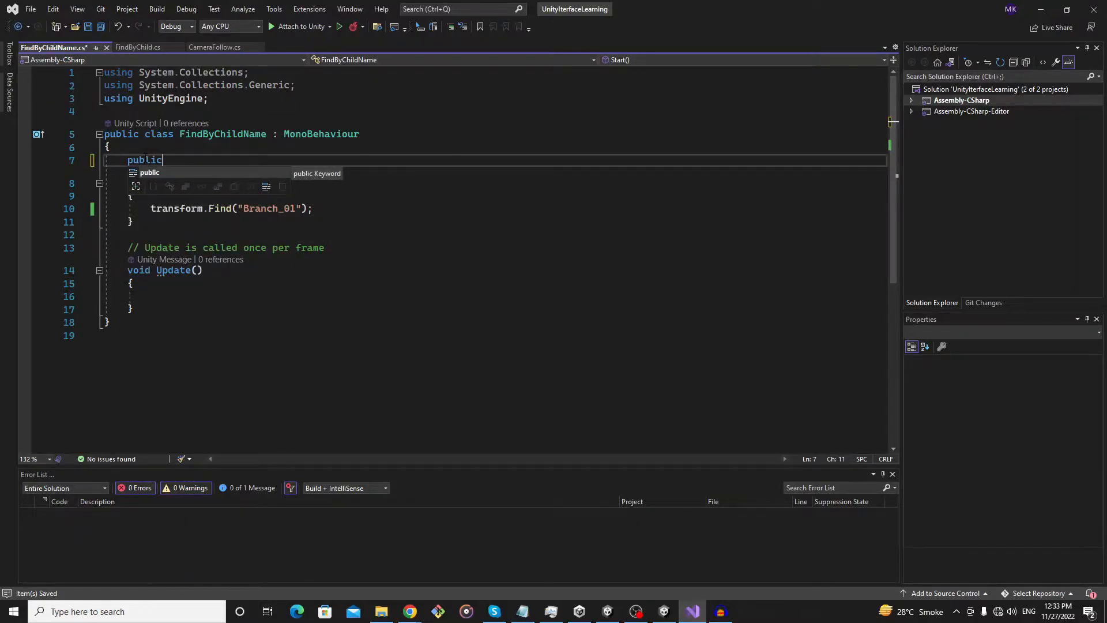
Declare public GameObject childObj1 and begin assigning it in Start().
{"action": "type", "text": "G"}
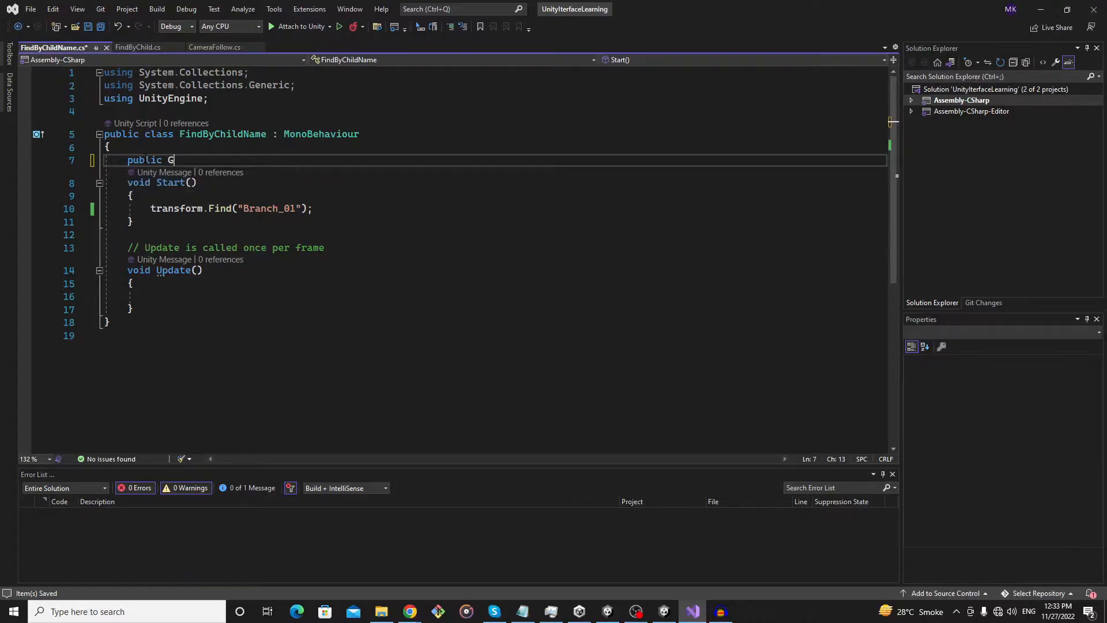
{"action": "type", "text": "ameObject"}
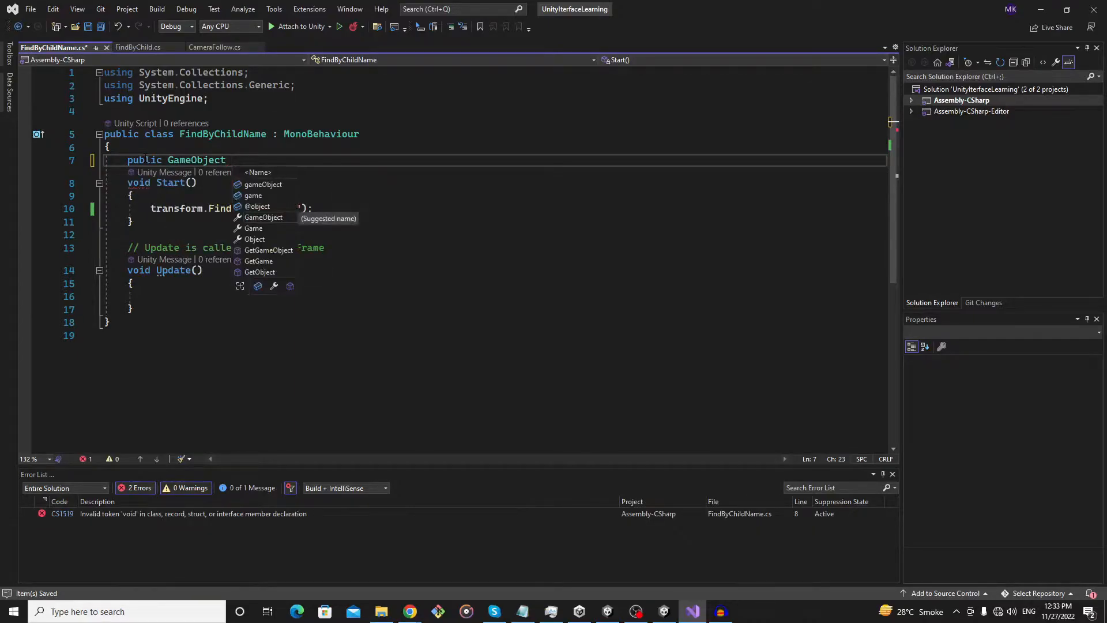
{"action": "type", "text": "childObje"}
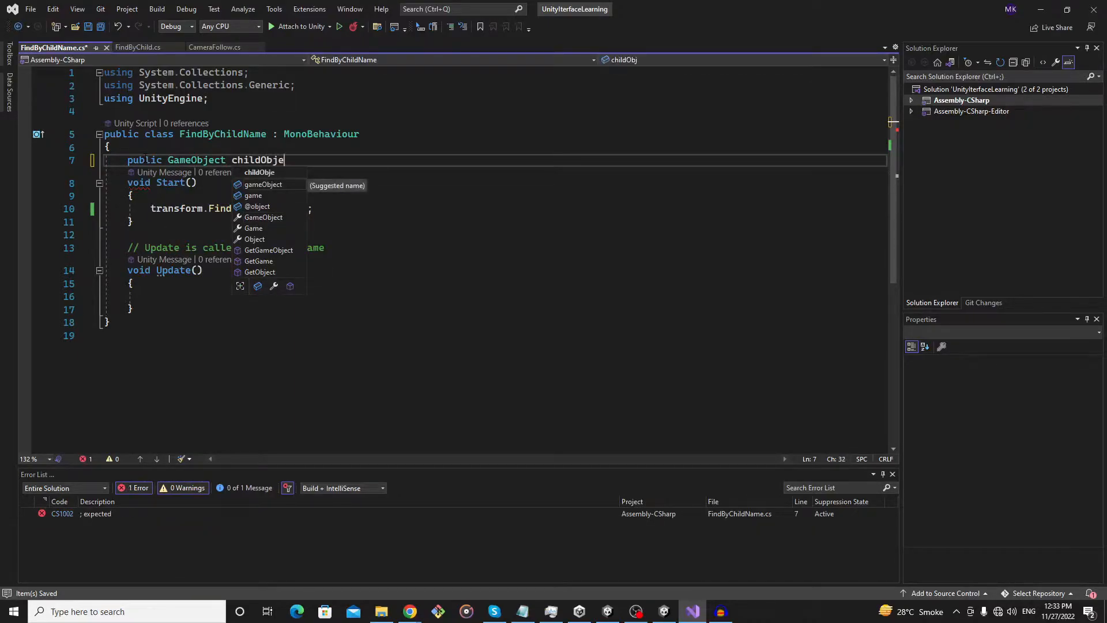
{"action": "type", "text": "1;"}
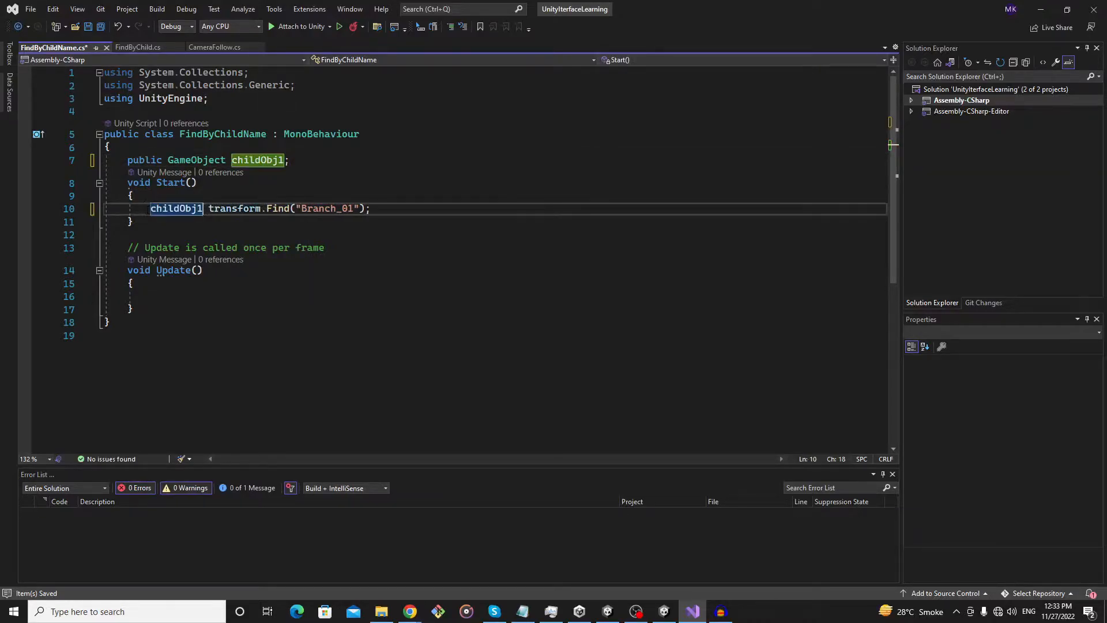
{"action": "type", "text": "="}
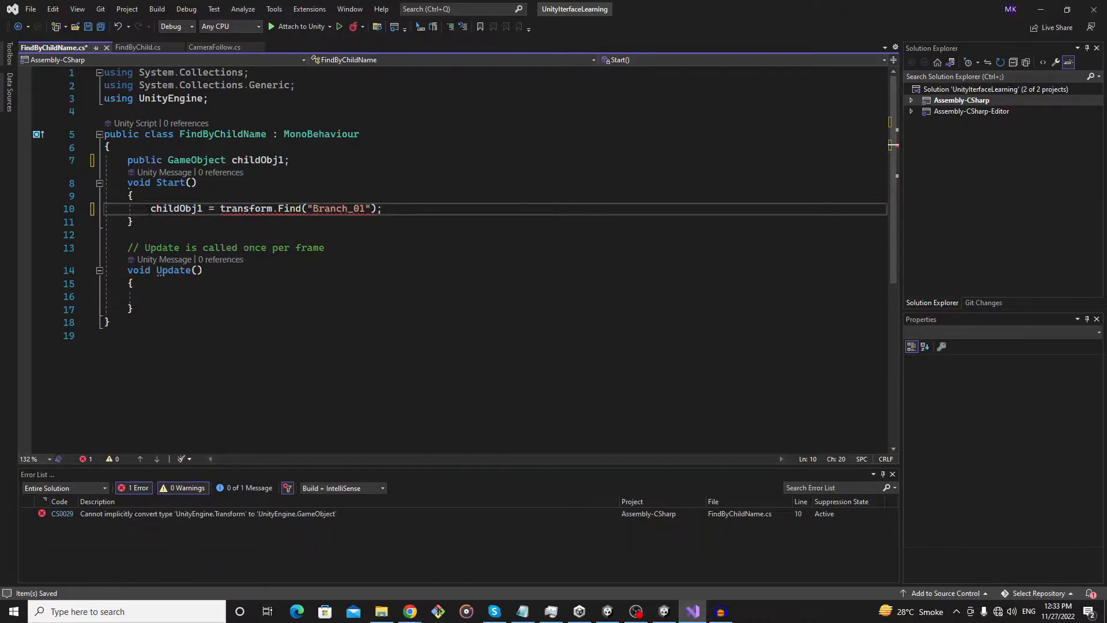
{"action": "mouse_move", "coordinate": [247, 209]}
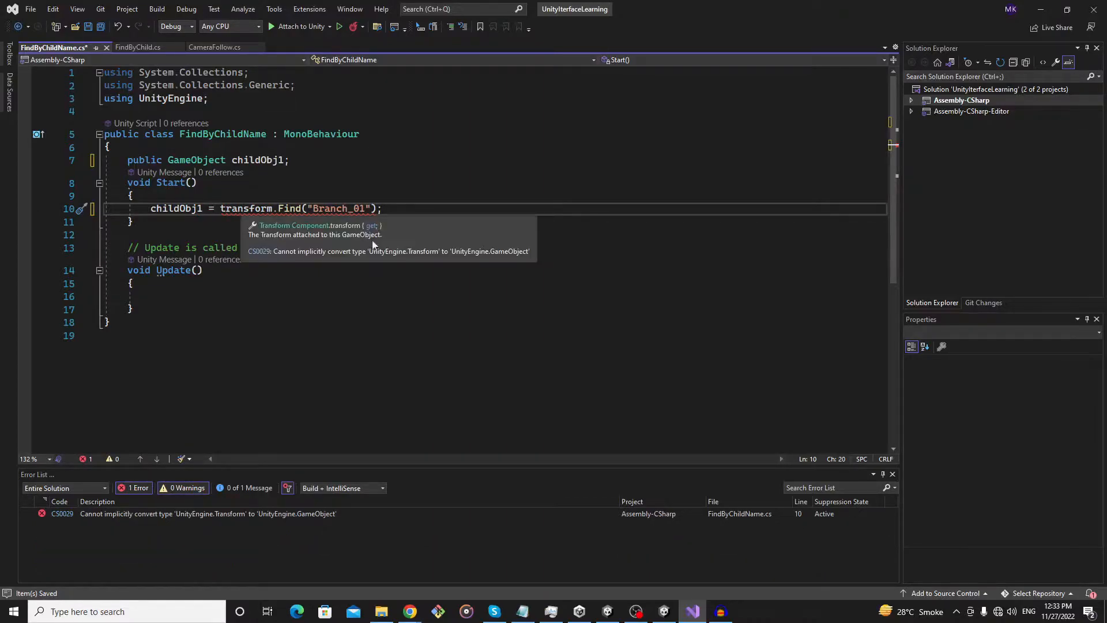
{"action": "mouse_move", "coordinate": [225, 175]}
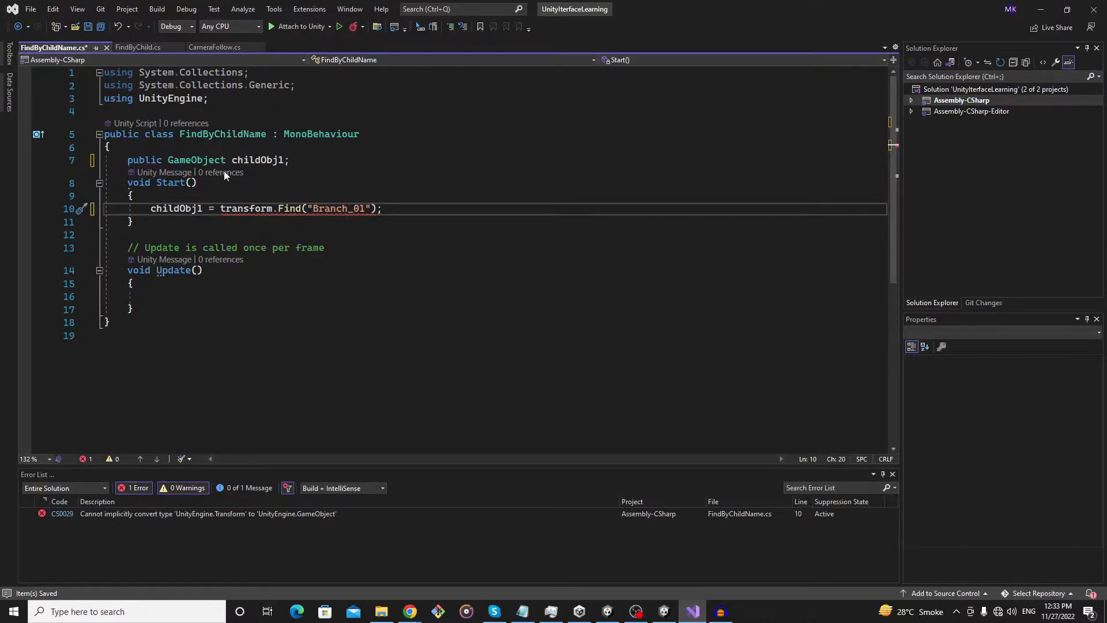
{"action": "mouse_move", "coordinate": [297, 209]}
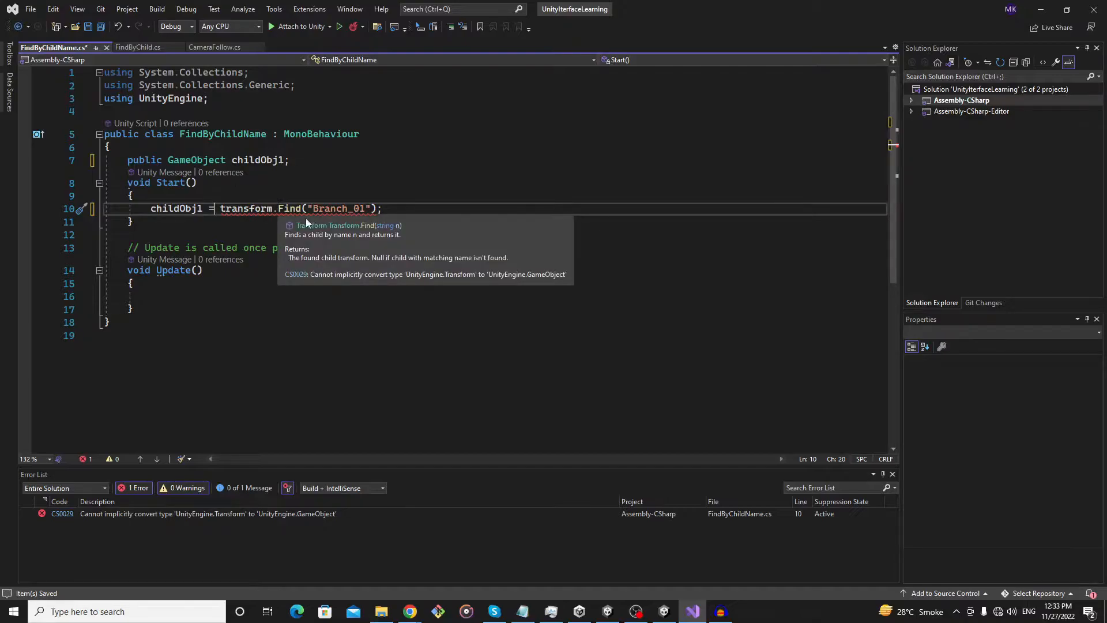
{"action": "mouse_move", "coordinate": [432, 256]}
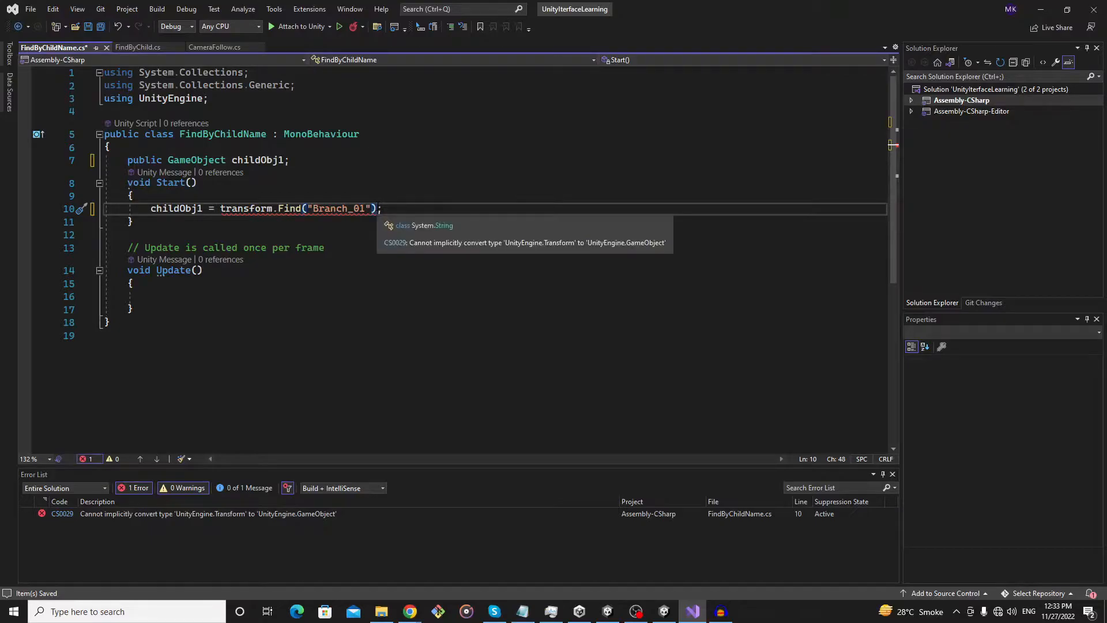
Assign childObj1 = transform.Find("Branch_01").gameObject.
{"action": "type", "text": ".gameObject"}
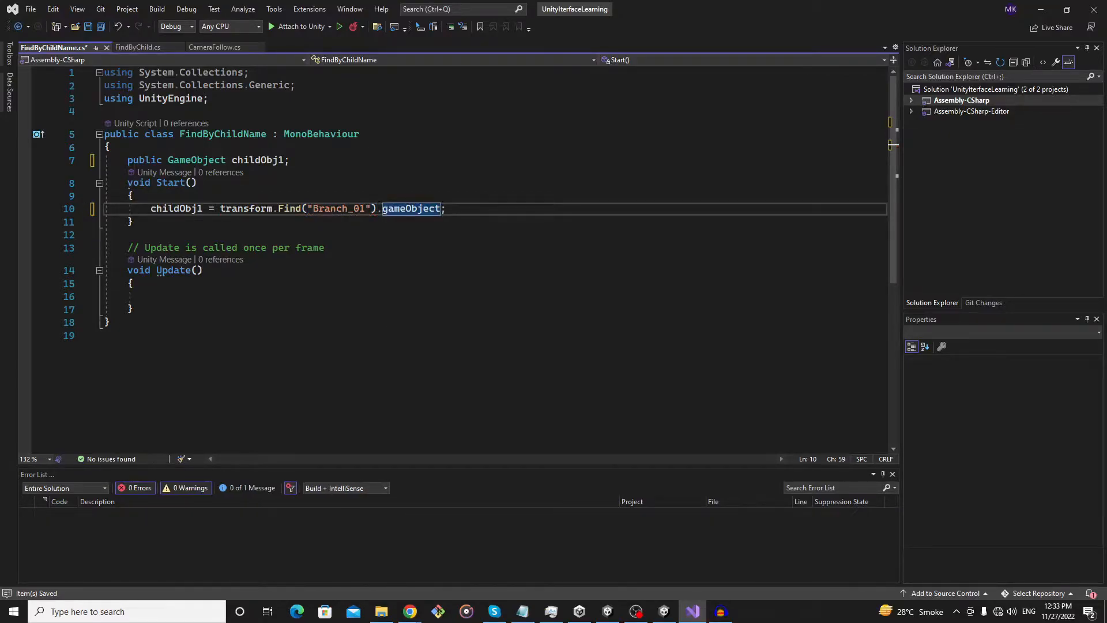
{"action": "double_click", "coordinate": [196, 160]}
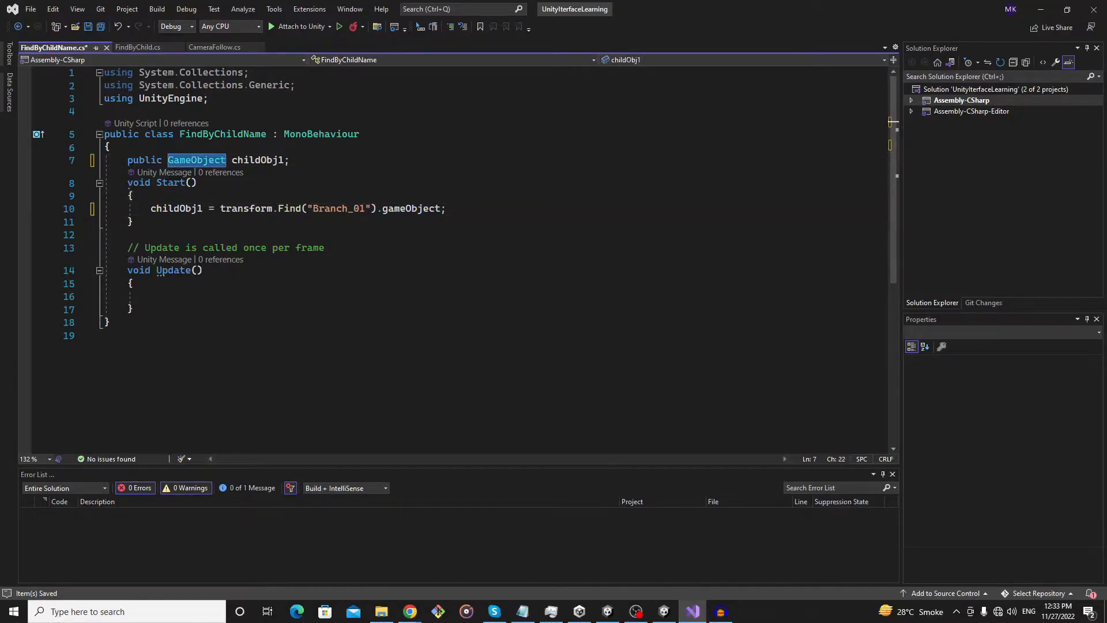
{"action": "left_click", "coordinate": [183, 183]}
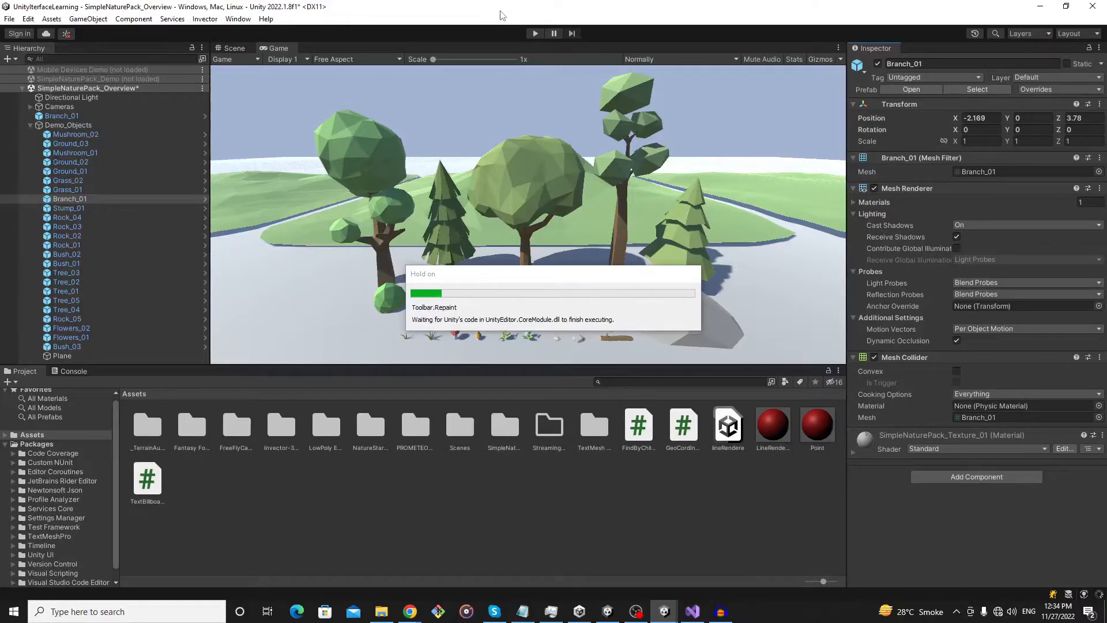
Select Demo_Objects and run the scene.
{"action": "left_click", "coordinate": [68, 125]}
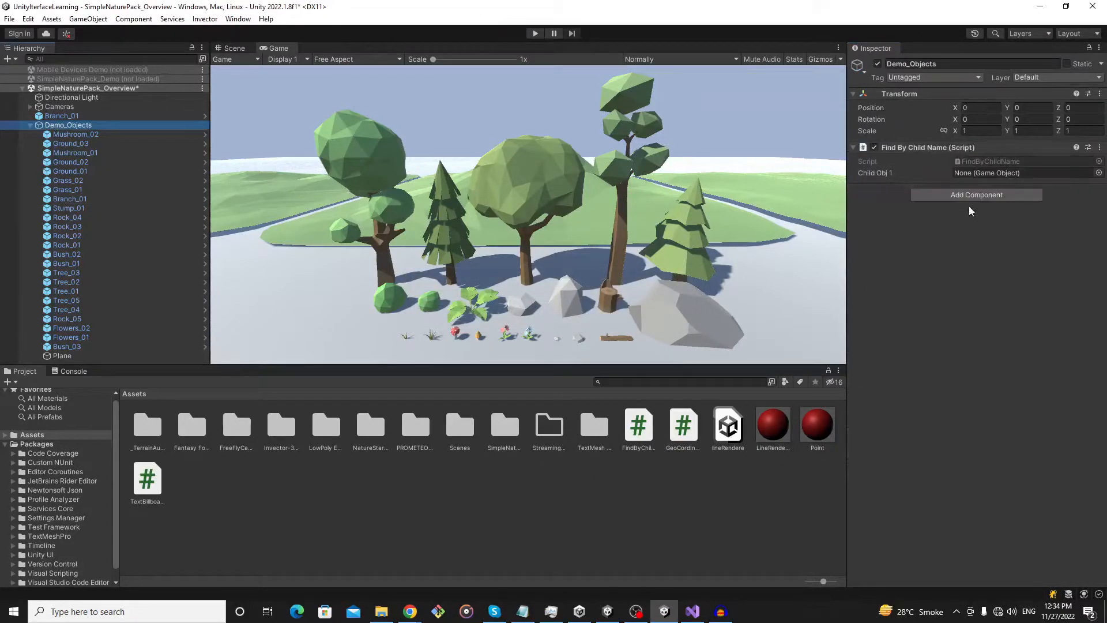
{"action": "left_click", "coordinate": [534, 33]}
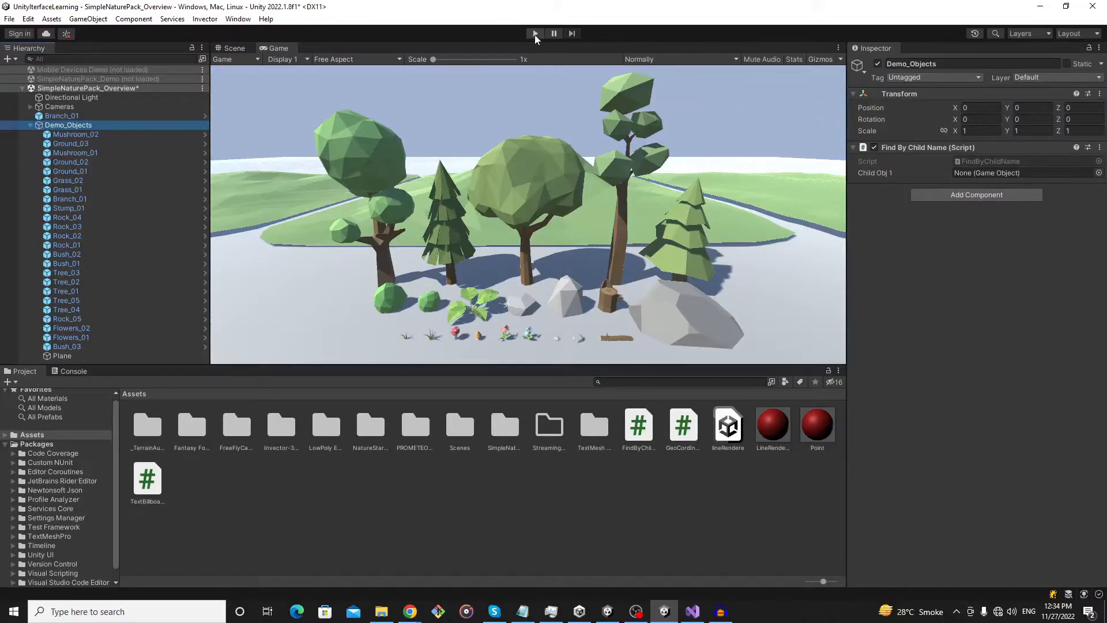
{"action": "left_click", "coordinate": [534, 33]}
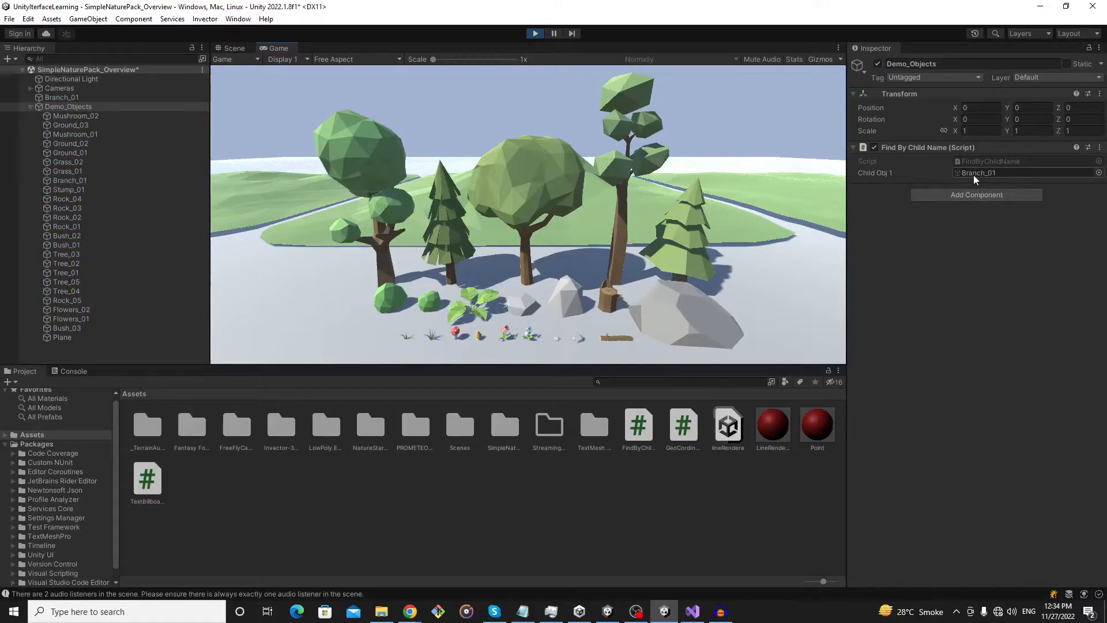
Confirm Child Obj 1 references Branch_01 in the Hierarchy, then collapse Demo_Objects.
{"action": "left_click", "coordinate": [68, 180]}
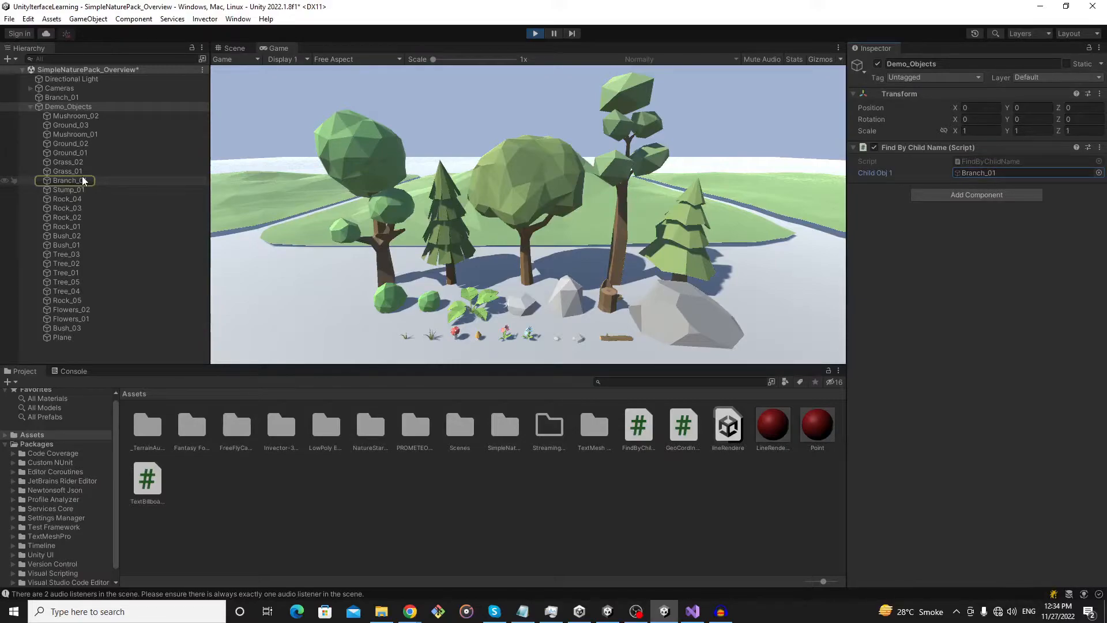
{"action": "left_click", "coordinate": [69, 180]}
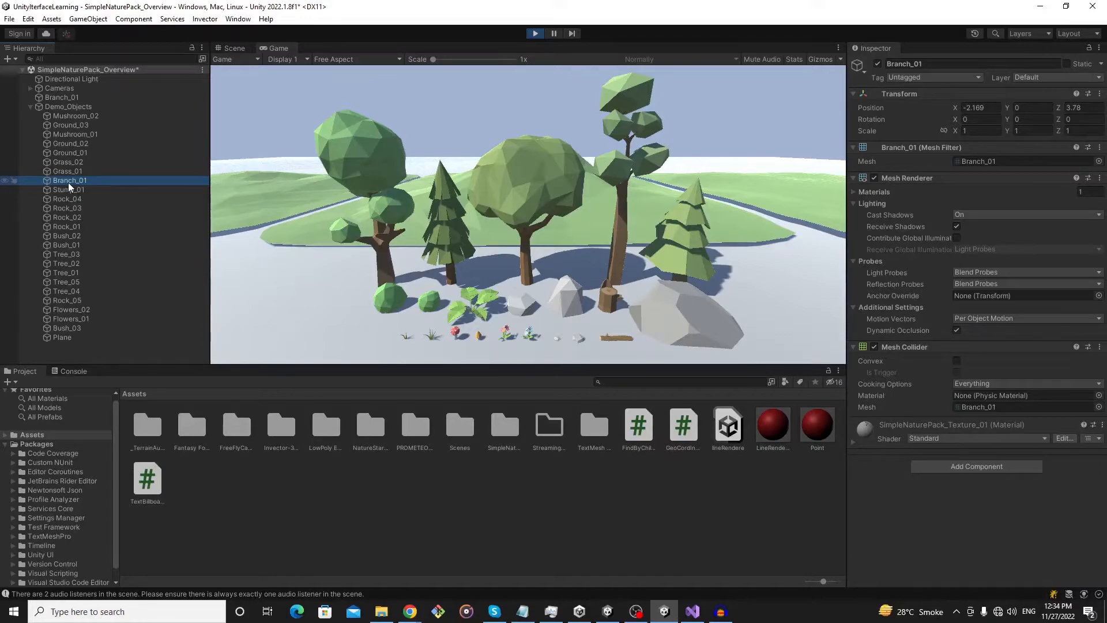
{"action": "left_click", "coordinate": [30, 106]}
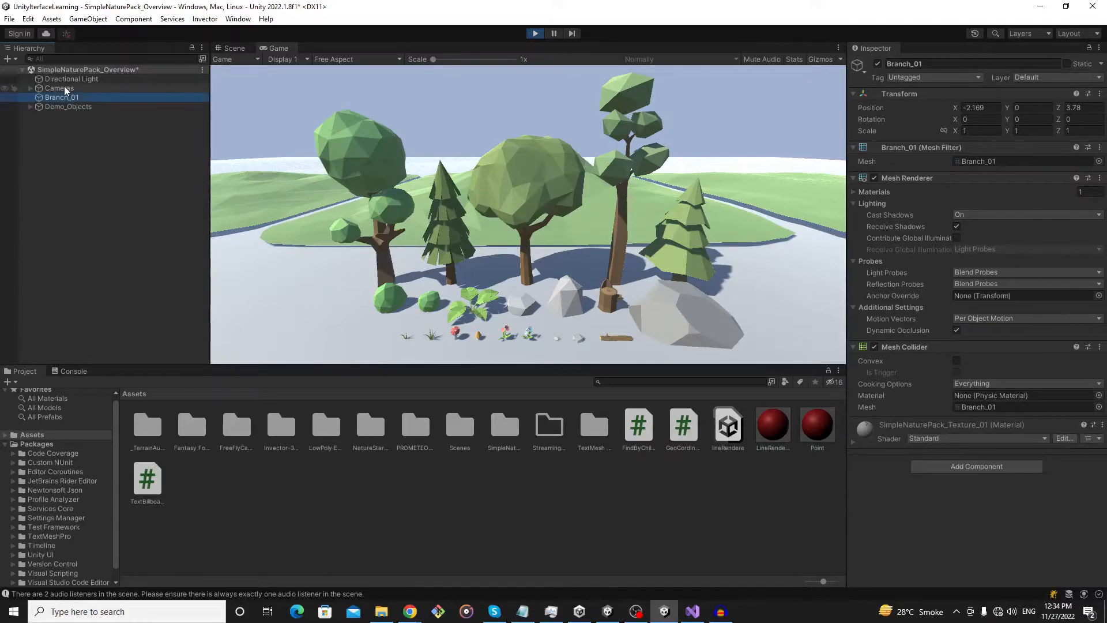
{"action": "left_click", "coordinate": [68, 106]}
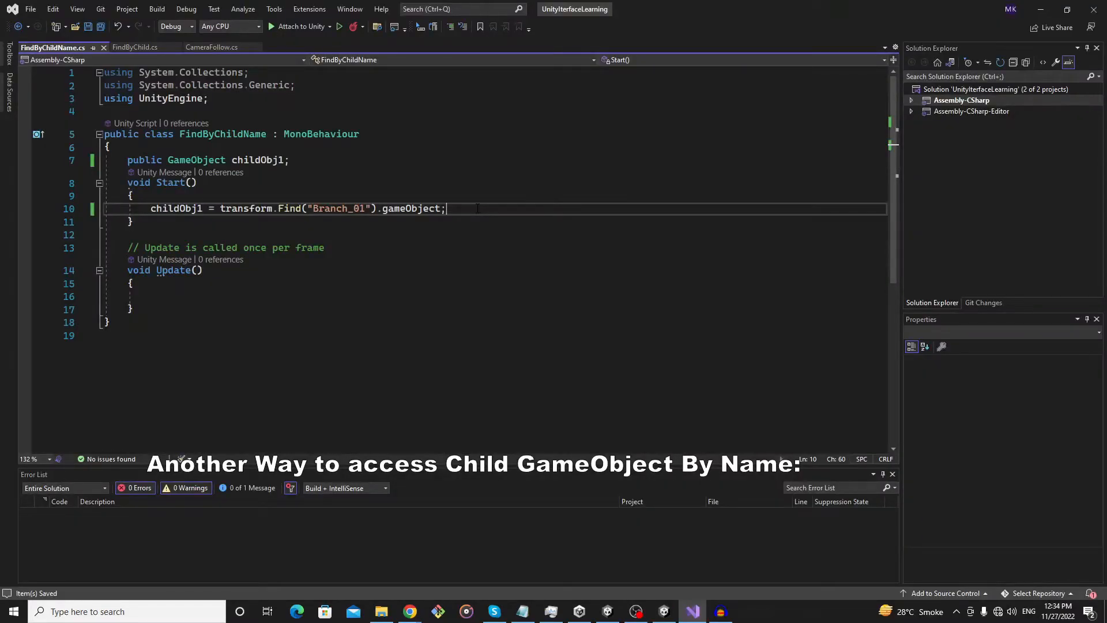
Add a new line with a GameObject.Find("") call below the transform.Find line.
{"action": "key", "text": "Enter"}
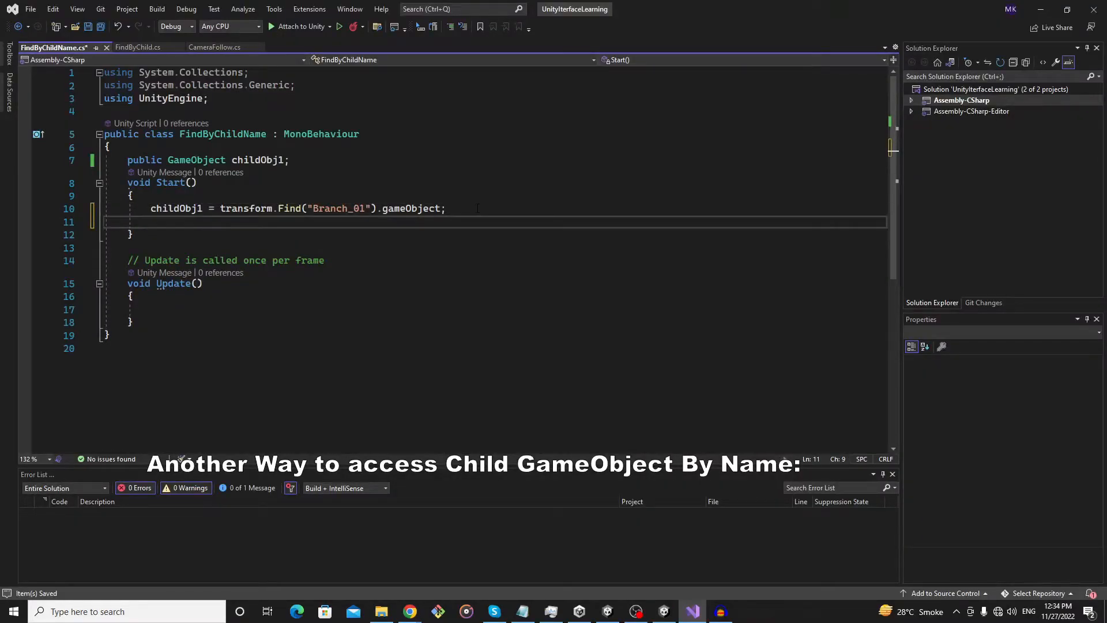
{"action": "type", "text": "GameObject."}
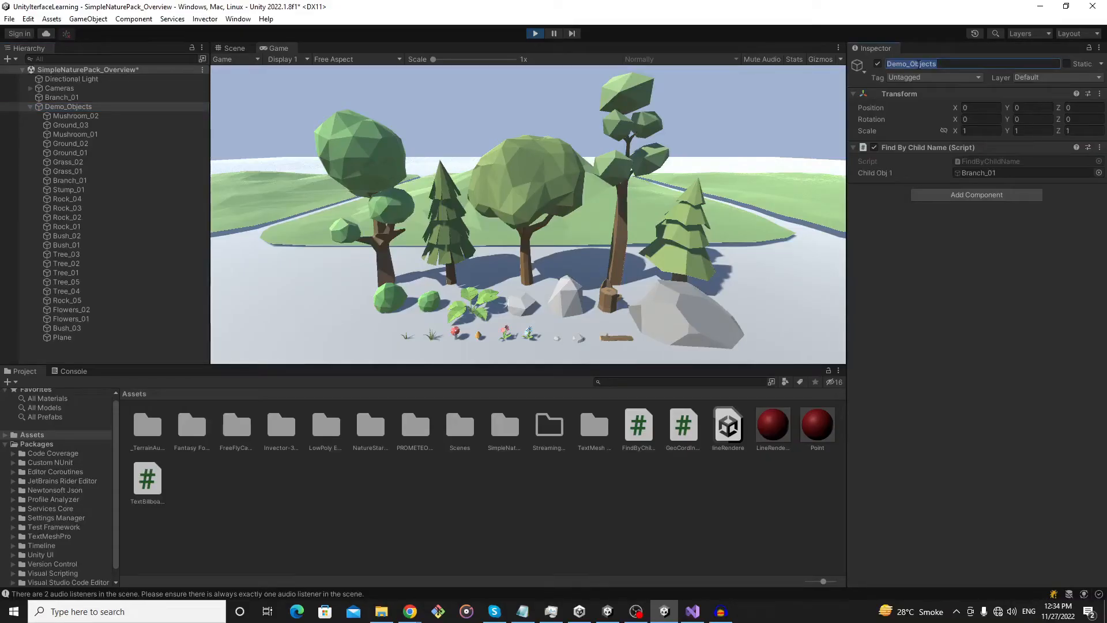
{"action": "left_click", "coordinate": [690, 612]}
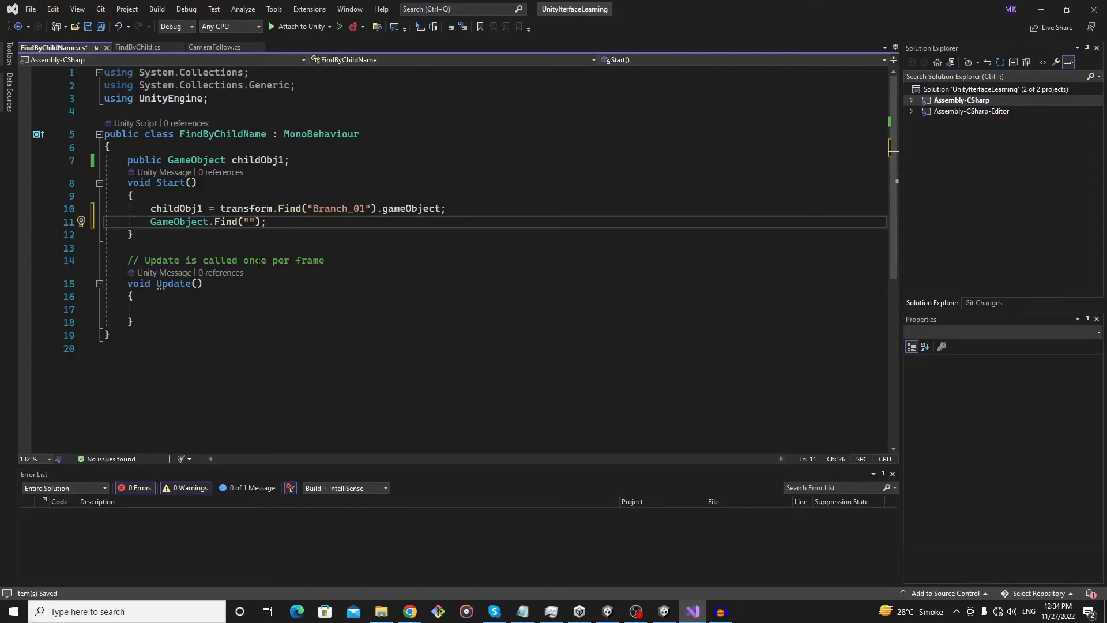
Set the lookup to GameObject.Find("Demo_Objects/Branch_01").
{"action": "type", "text": "Demo_Objects/"}
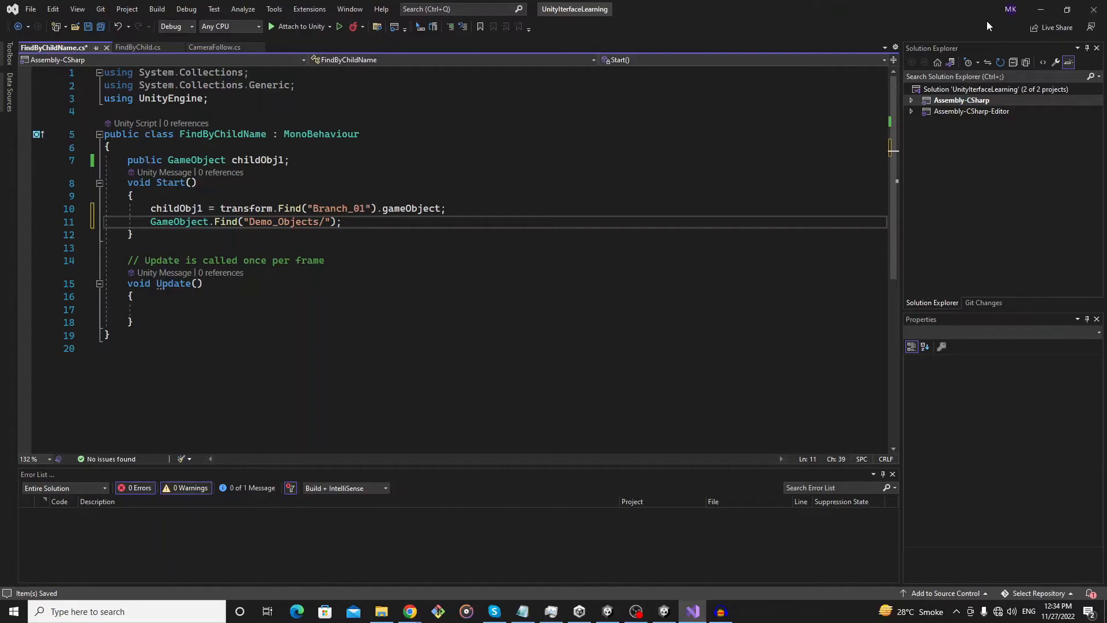
{"action": "type", "text": "Branch_01"}
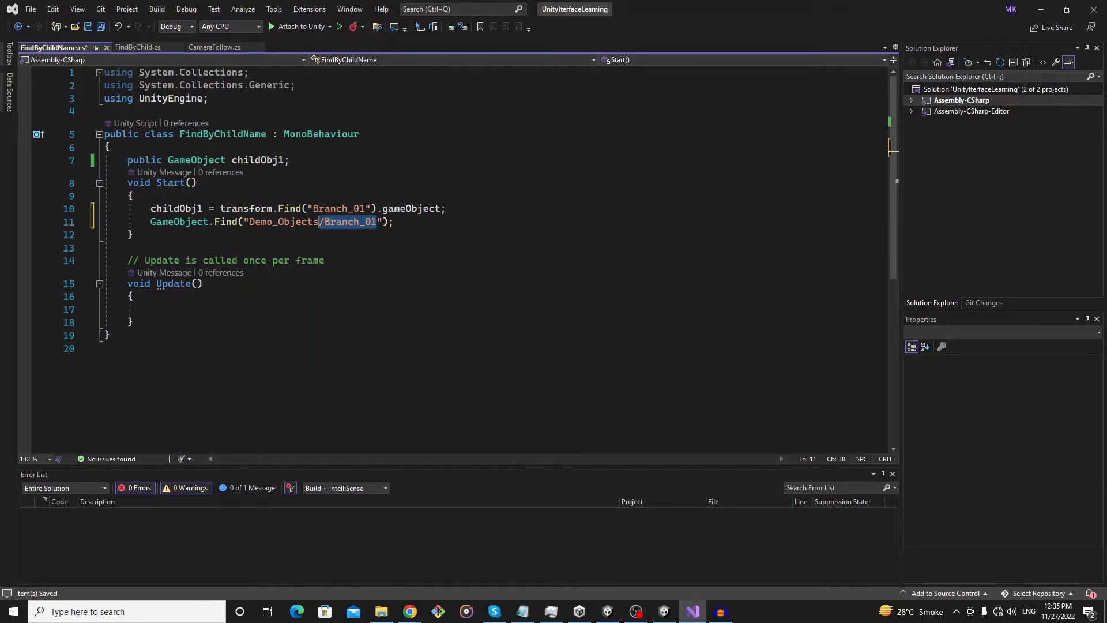
{"action": "left_click", "coordinate": [395, 221]}
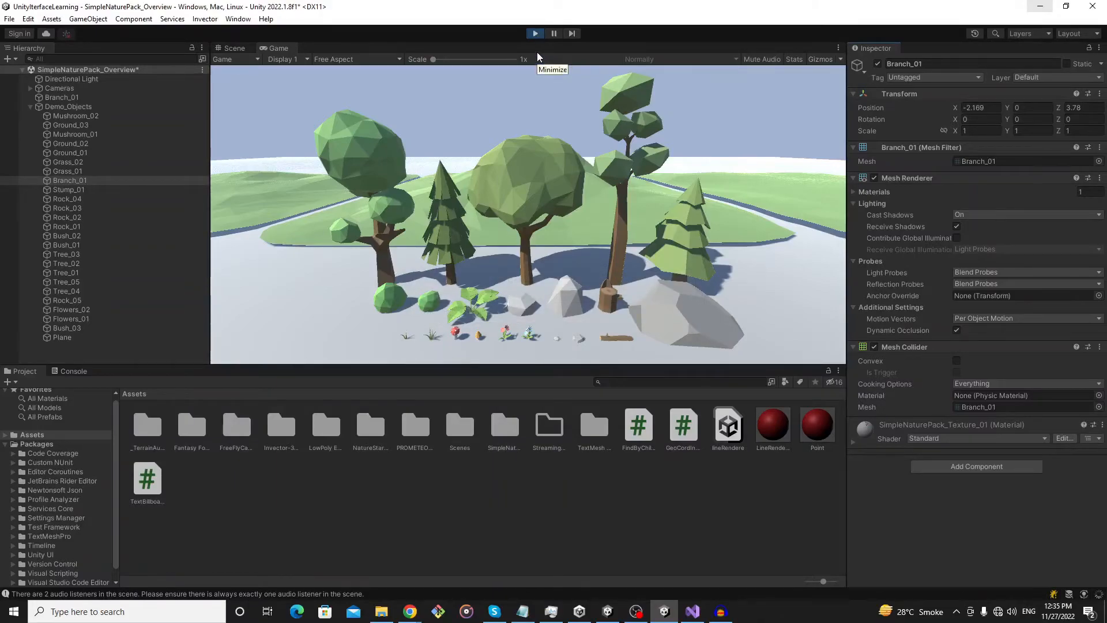
Run the scene and check that Child Obj 1 and Child Obj 2 both reference Branch_01.
{"action": "left_click", "coordinate": [534, 34]}
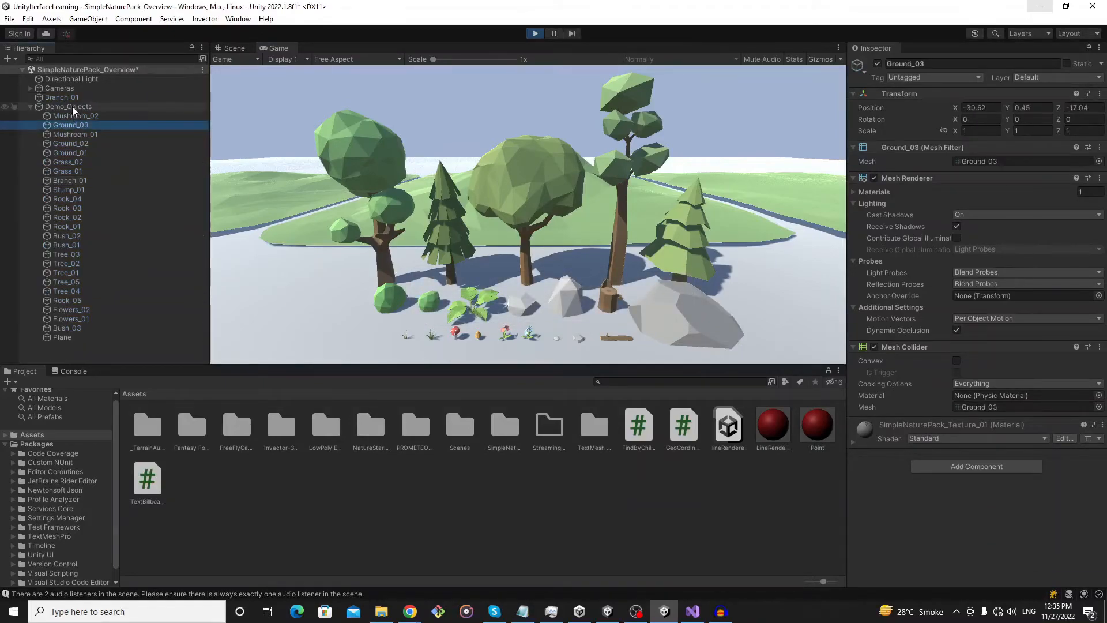
{"action": "left_click", "coordinate": [68, 106]}
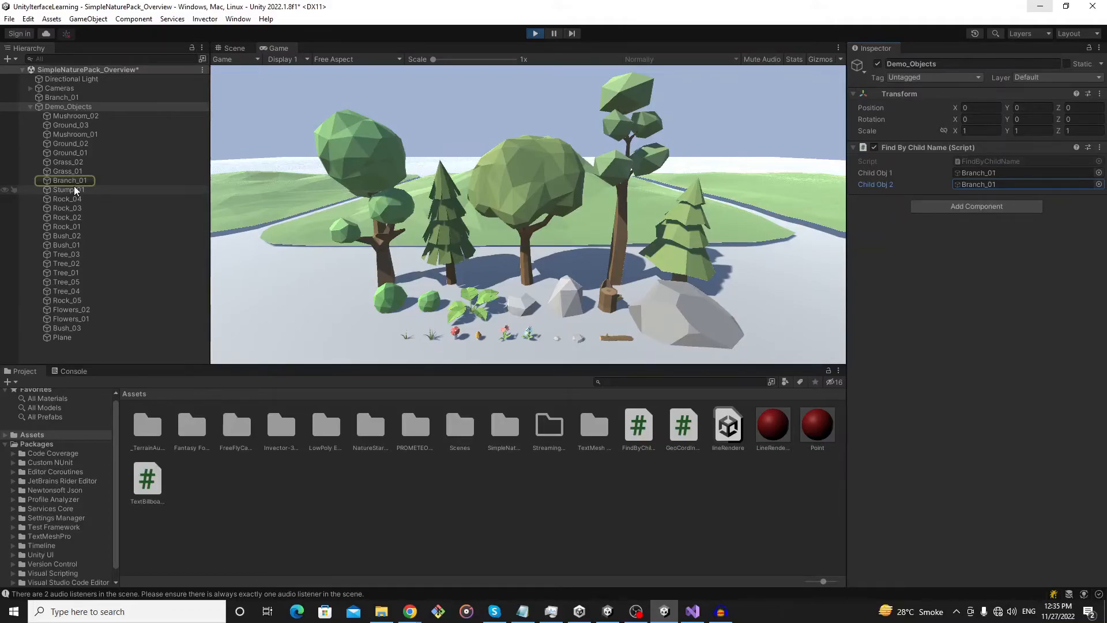
{"action": "left_click", "coordinate": [691, 612]}
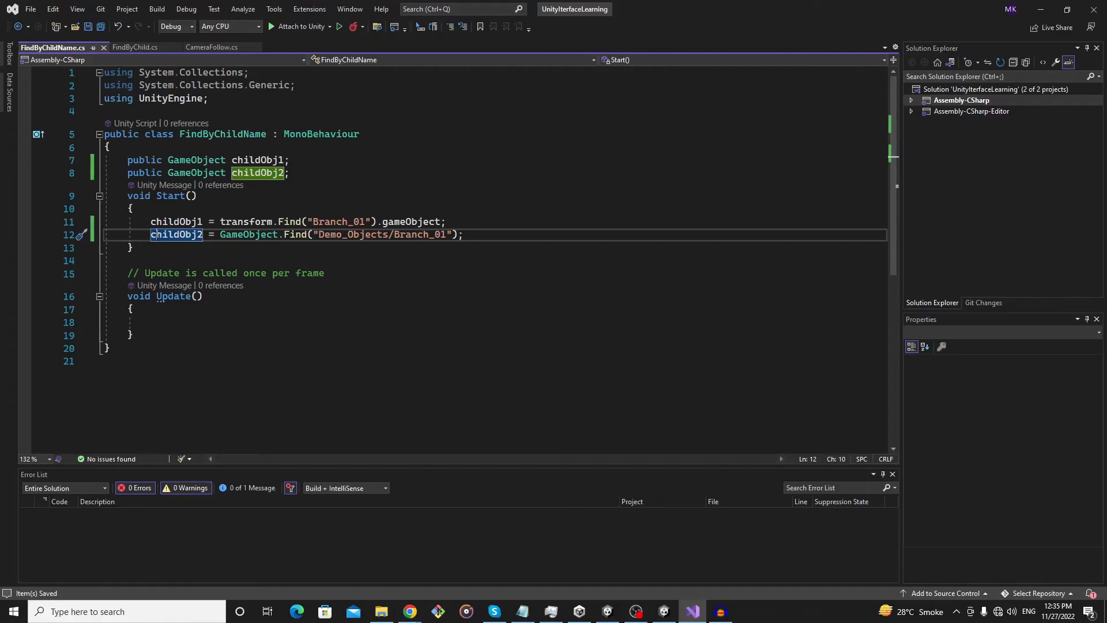
Add the comment //script attachment to parent object above the first lookup.
{"action": "left_click", "coordinate": [132, 208]}
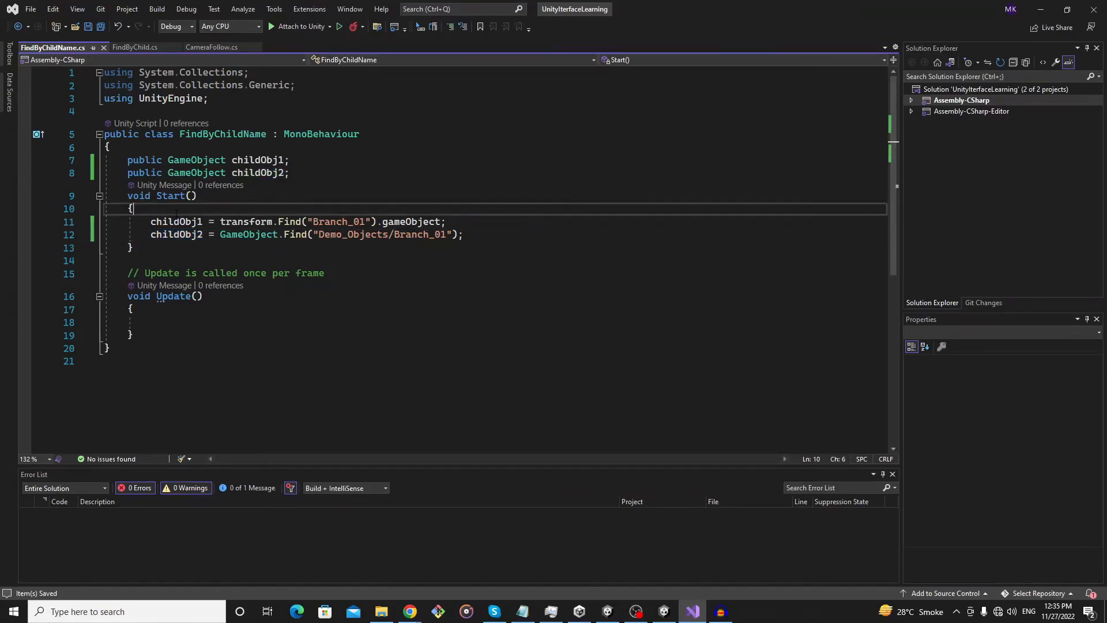
{"action": "type", "text": "//"}
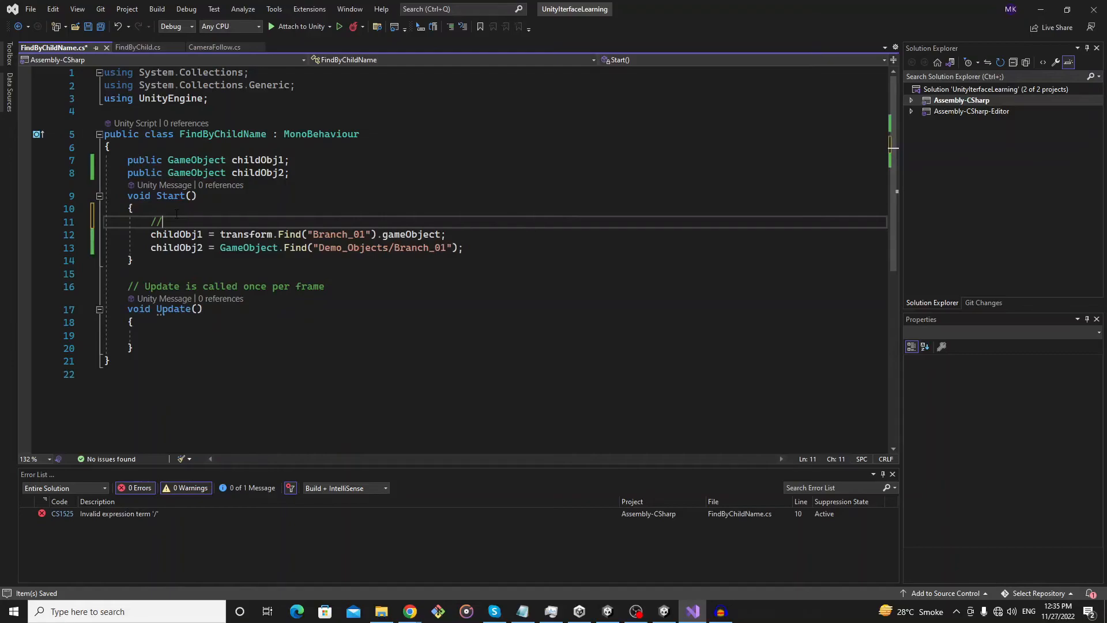
{"action": "type", "text": "a"}
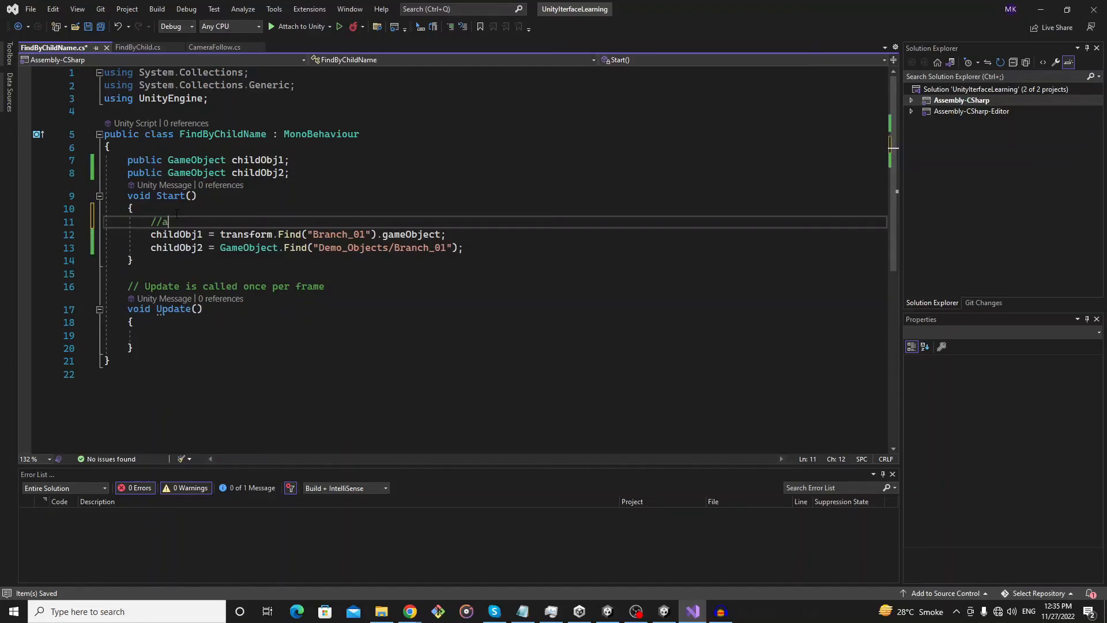
{"action": "type", "text": "script attachment to parent objec"}
{"action": "type", "text": "//"}
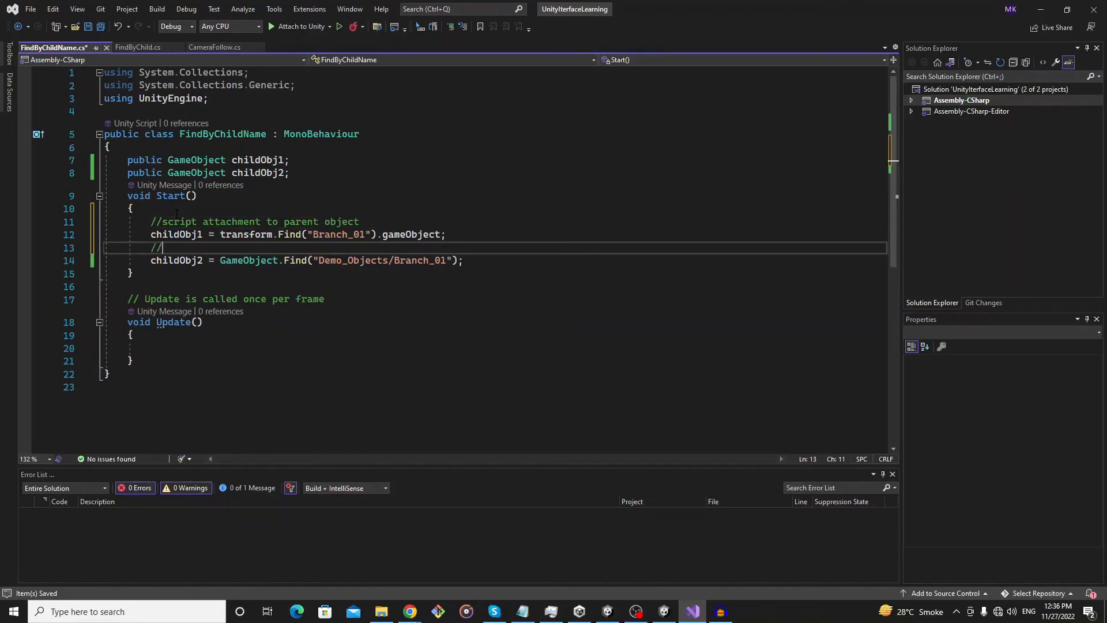
Add the comment //this is not required script attachment above the GameObject.Find line.
{"action": "type", "text": "this is not"}
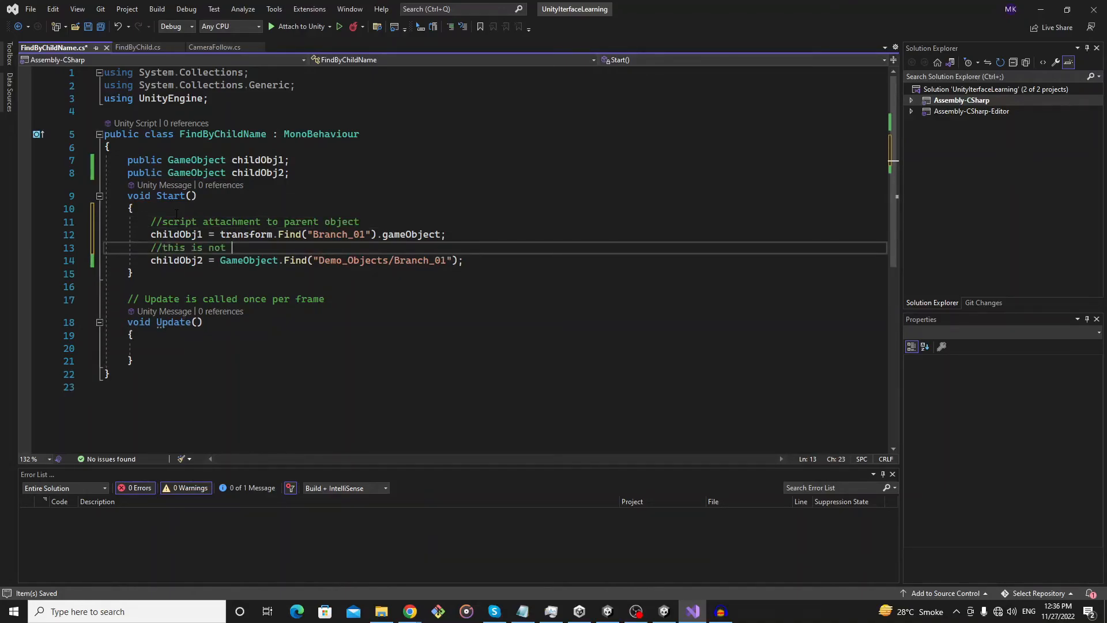
{"action": "type", "text": "required"}
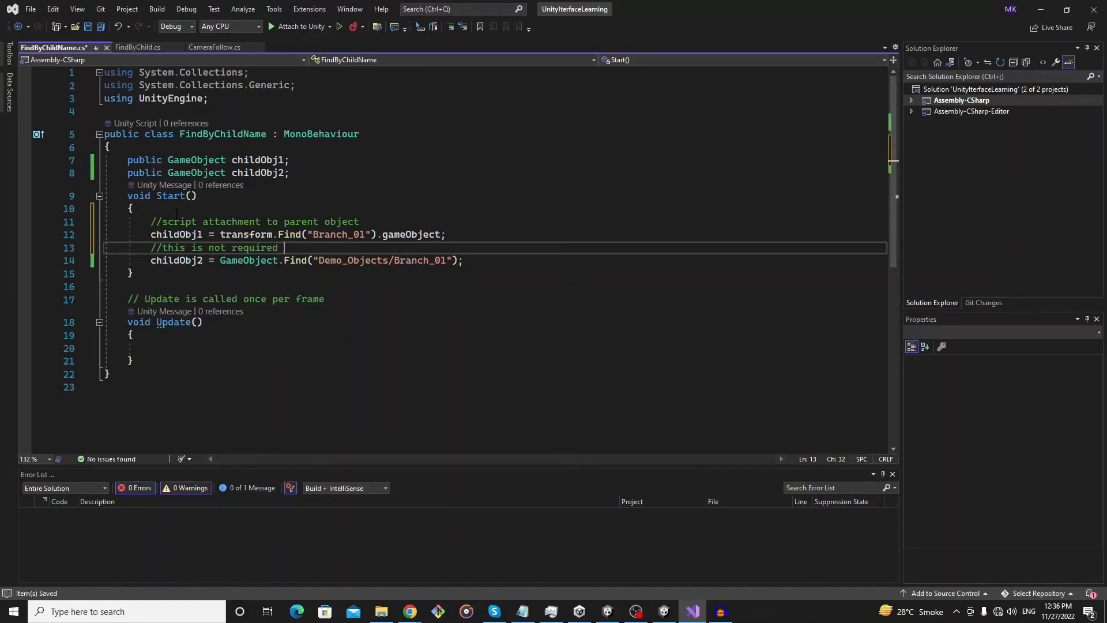
{"action": "type", "text": "script attac"}
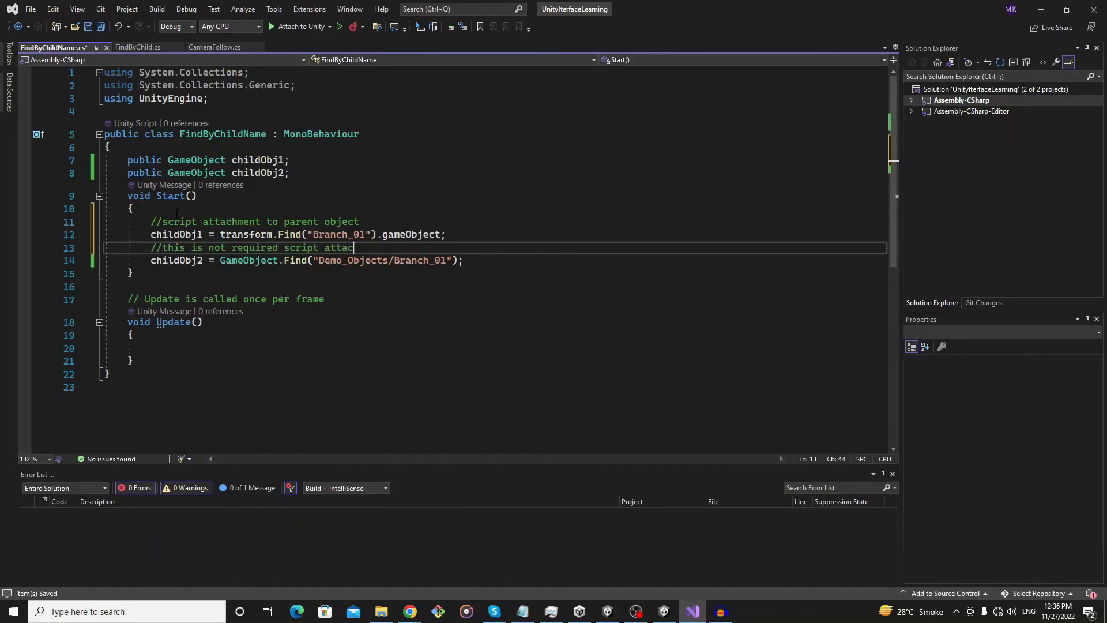